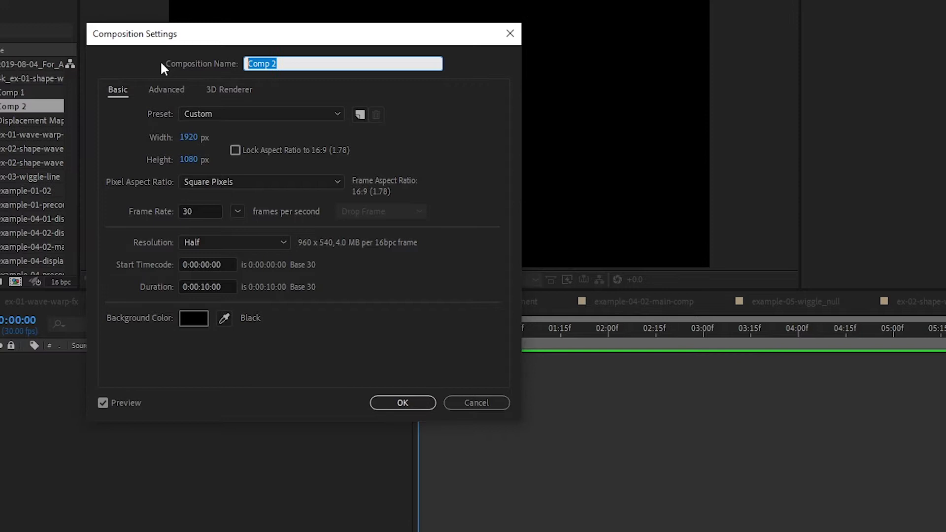
Name the new 1920×1080, 30 fps, 10 s composition Main-comp.
text(Main)
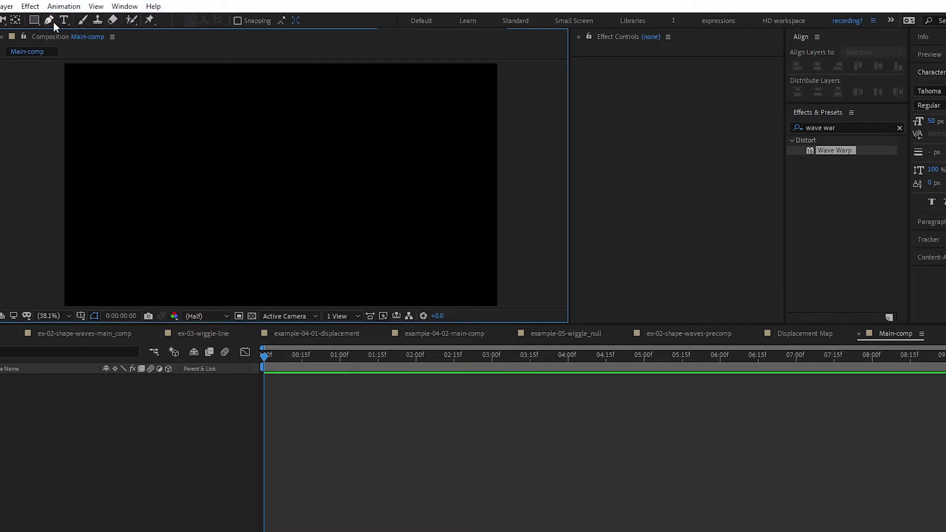
With the Pen tool and grid shown, draw a horizontal line across the frame.
click(47, 19)
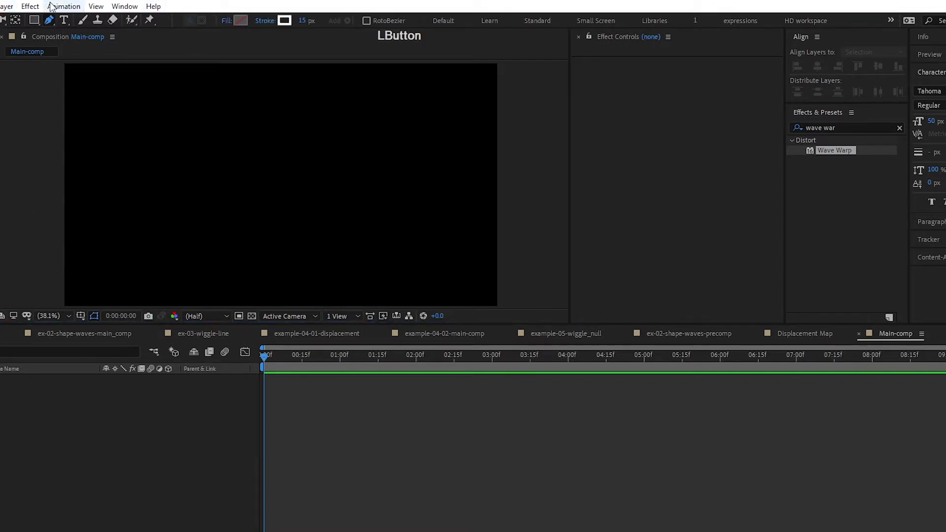
click(97, 6)
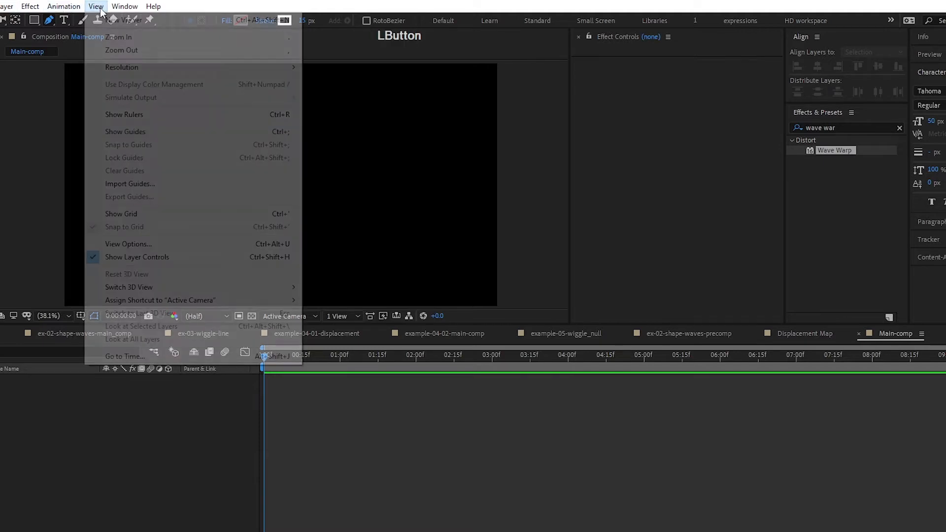
click(121, 214)
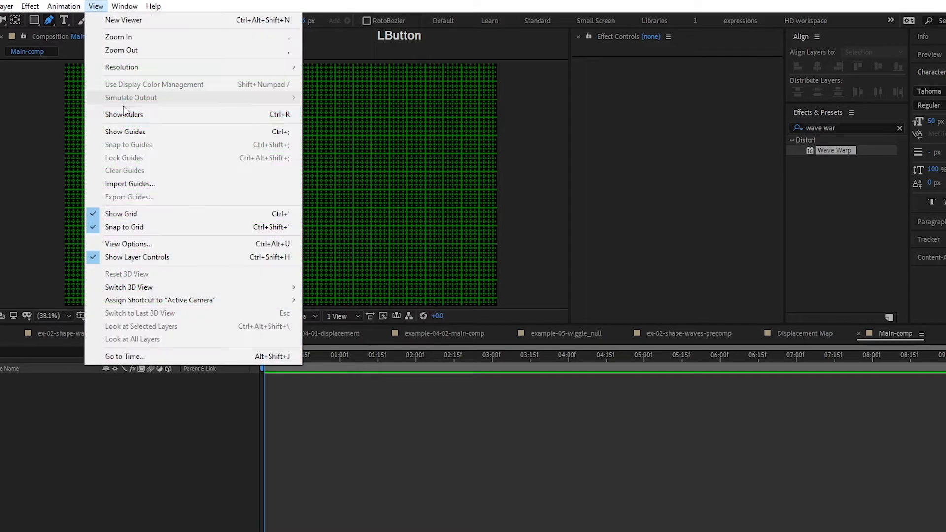
mouse_move(117, 213)
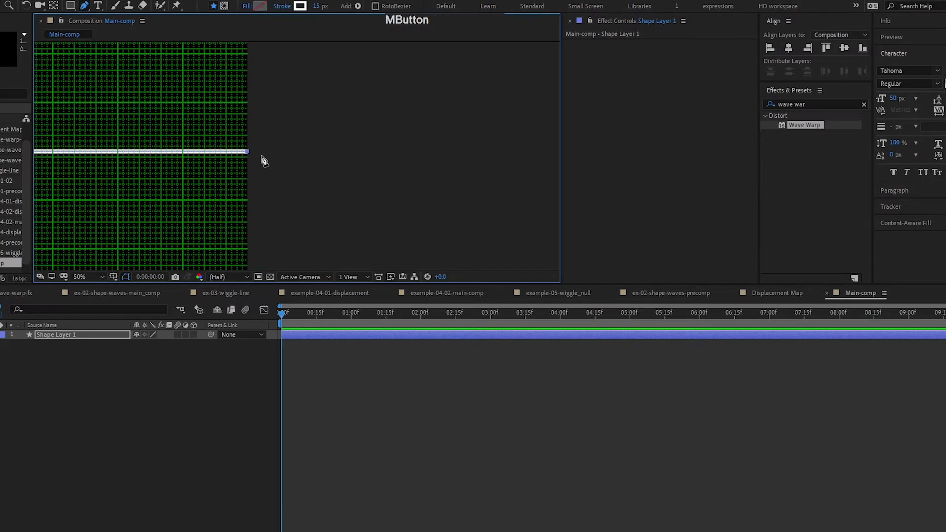
click(93, 277)
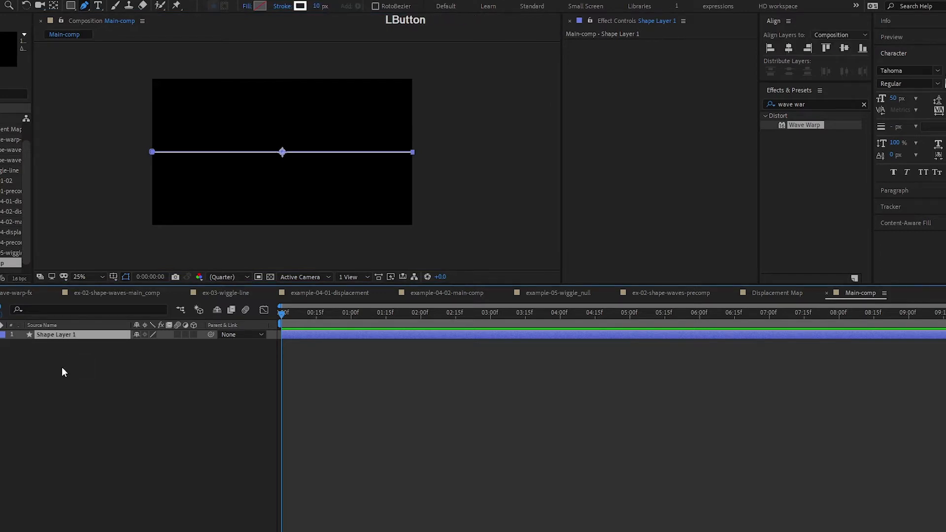
Rename Shape Layer 1 to 'wave lines' and expand its Contents.
text(W)
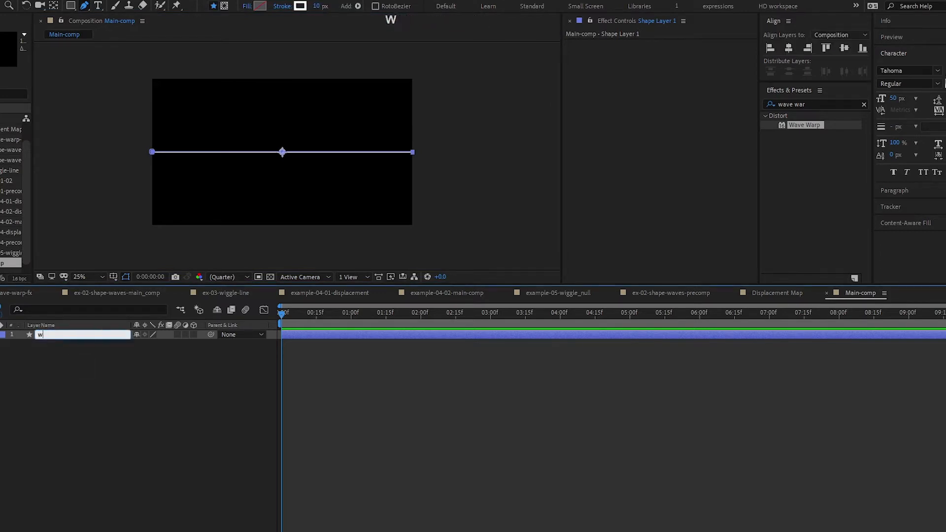
text(ave lines)
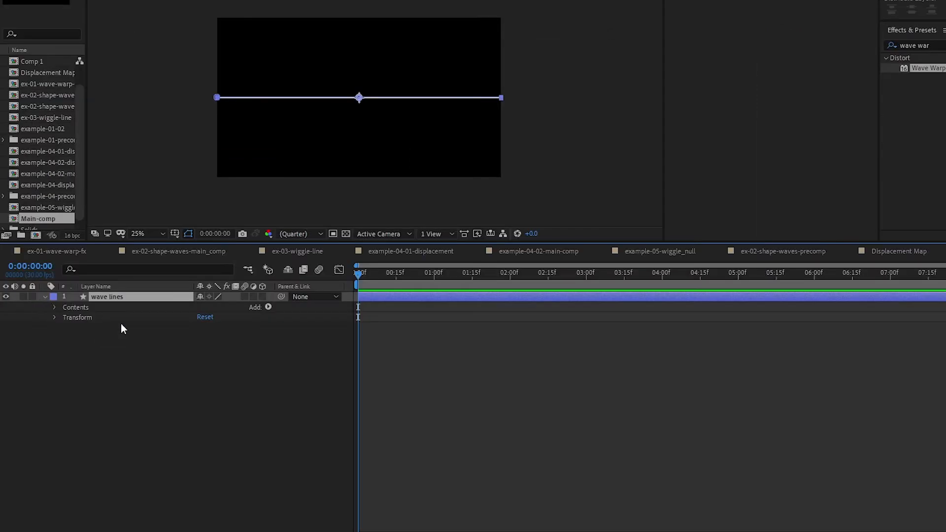
click(54, 307)
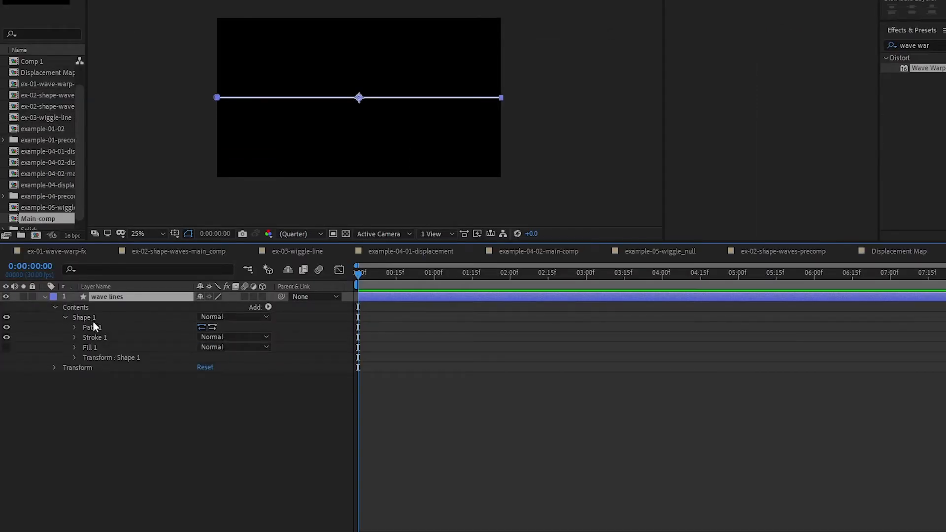
Add a Zig Zag with Smooth points, size 20 and 15 ridges per segment.
click(268, 307)
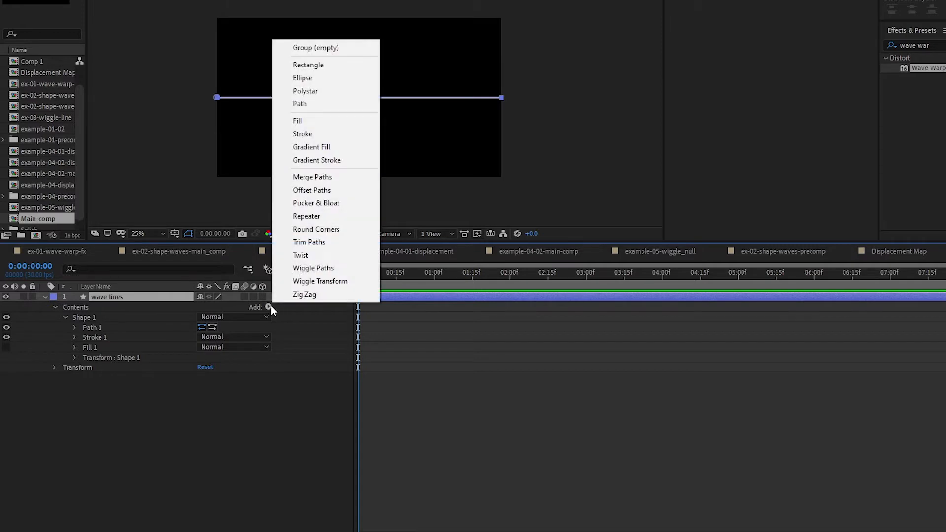
mouse_move(305, 300)
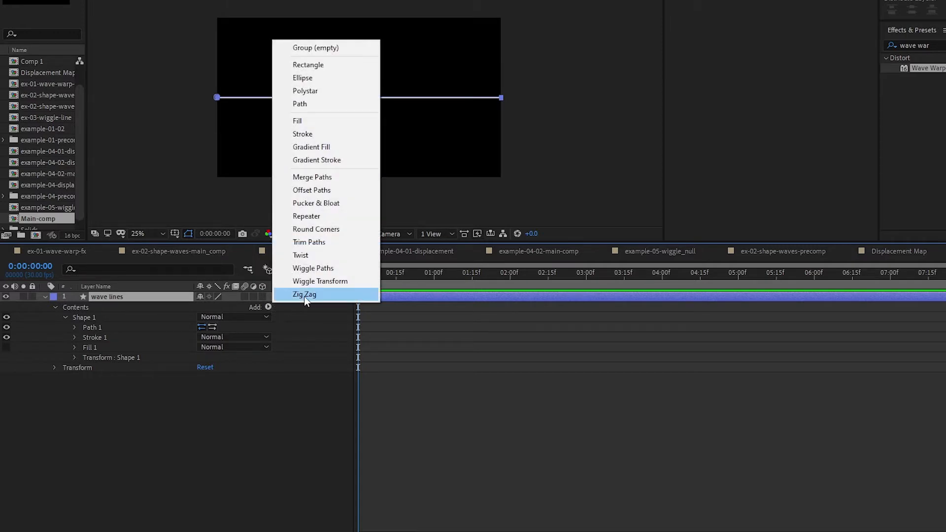
click(303, 294)
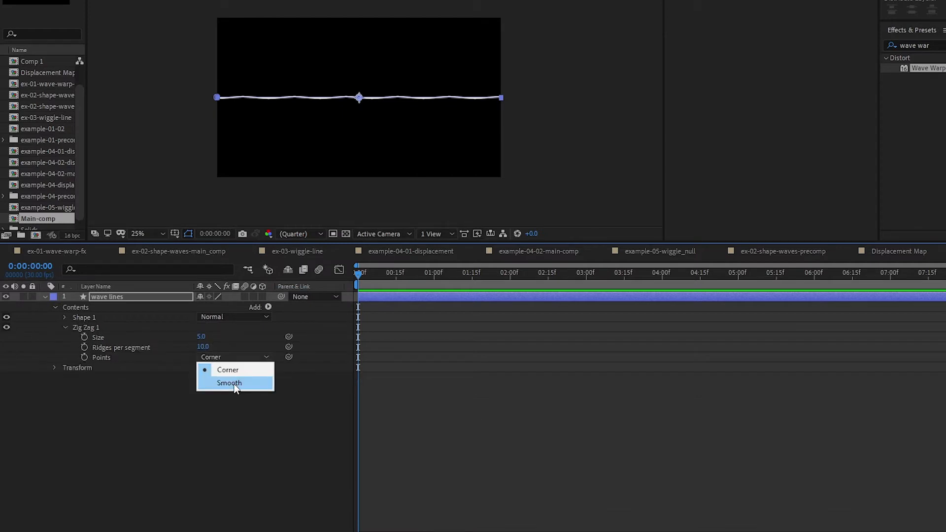
click(229, 382)
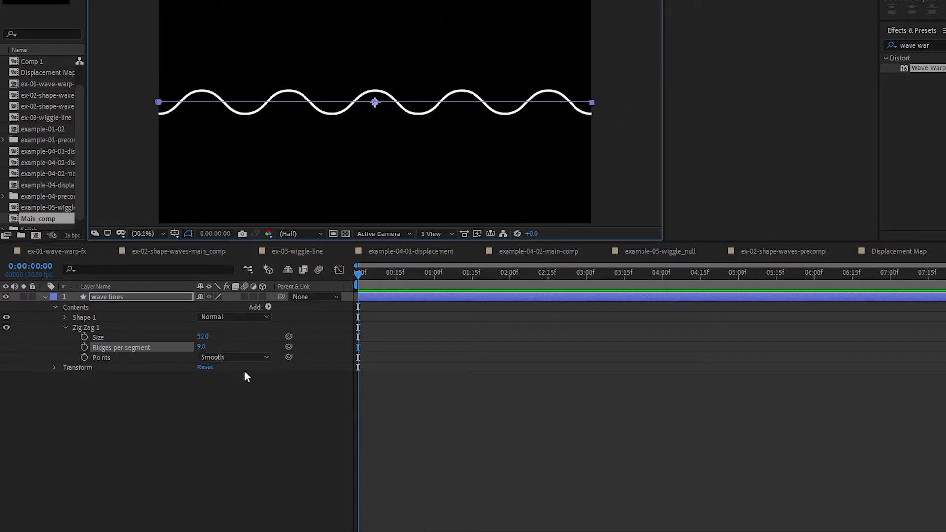
double_click(204, 336)
text(20)
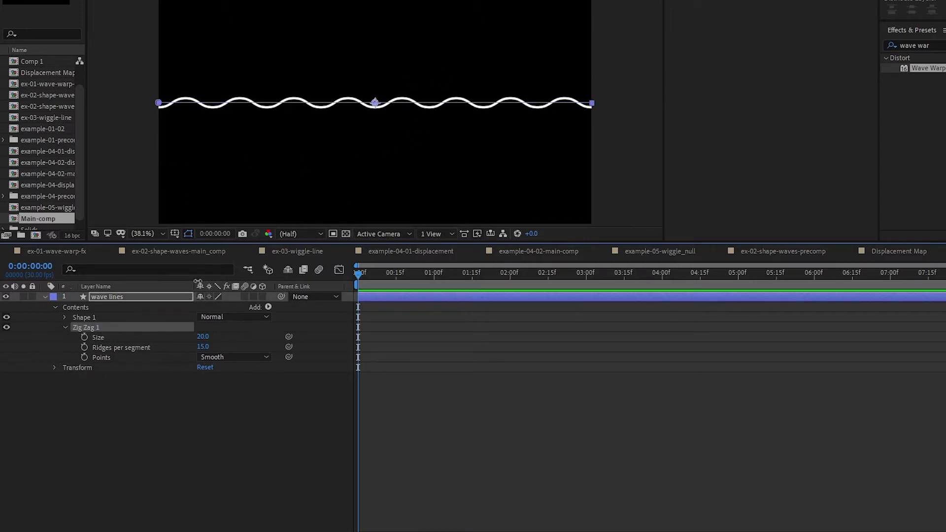
mouse_move(252, 303)
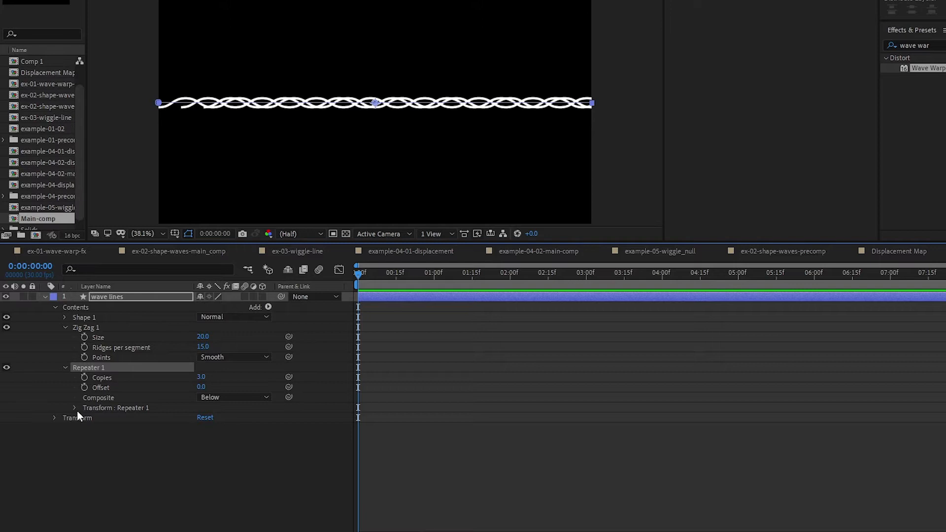
Set Repeater 1 to 4 copies with Transform Position 20, 40.
click(73, 408)
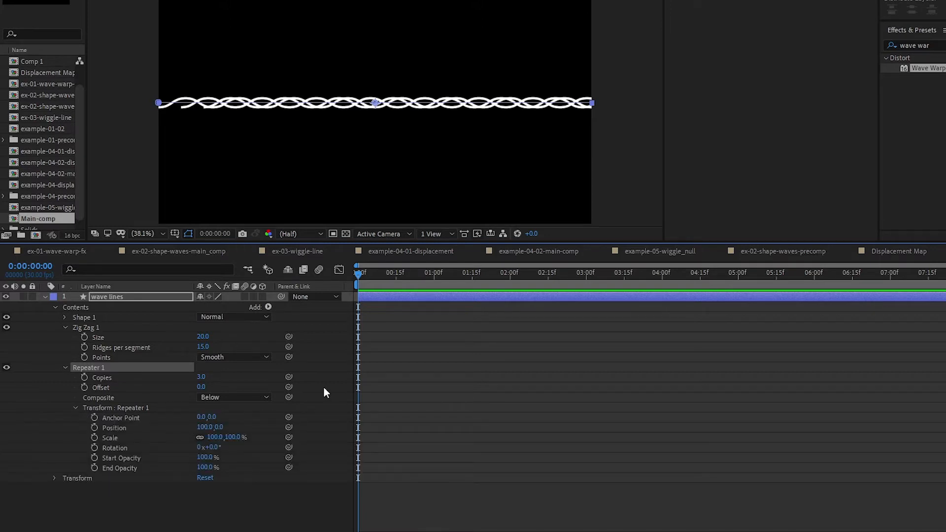
double_click(207, 427)
text(0)
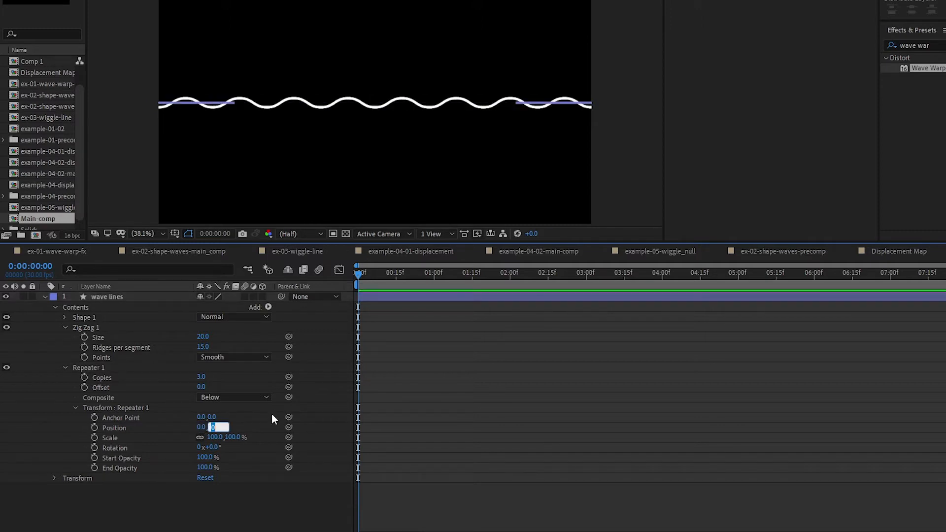
text(40)
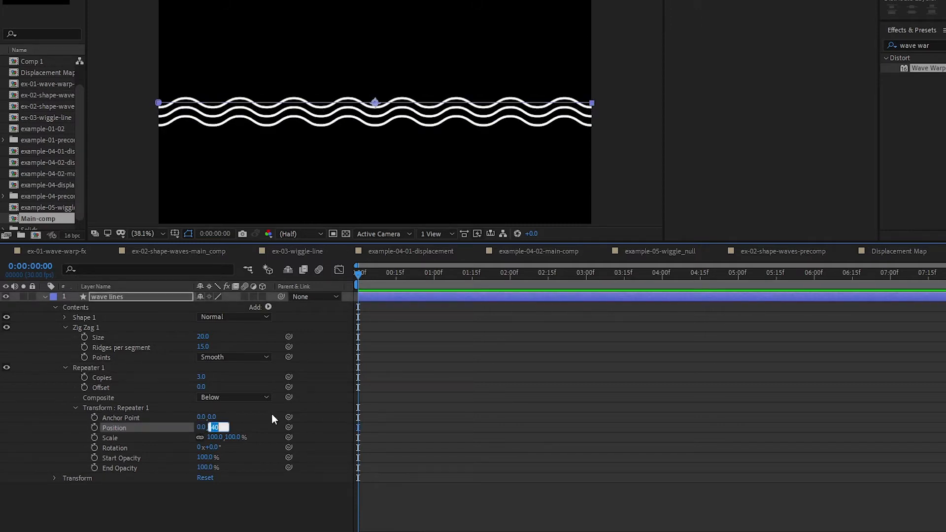
key(Enter)
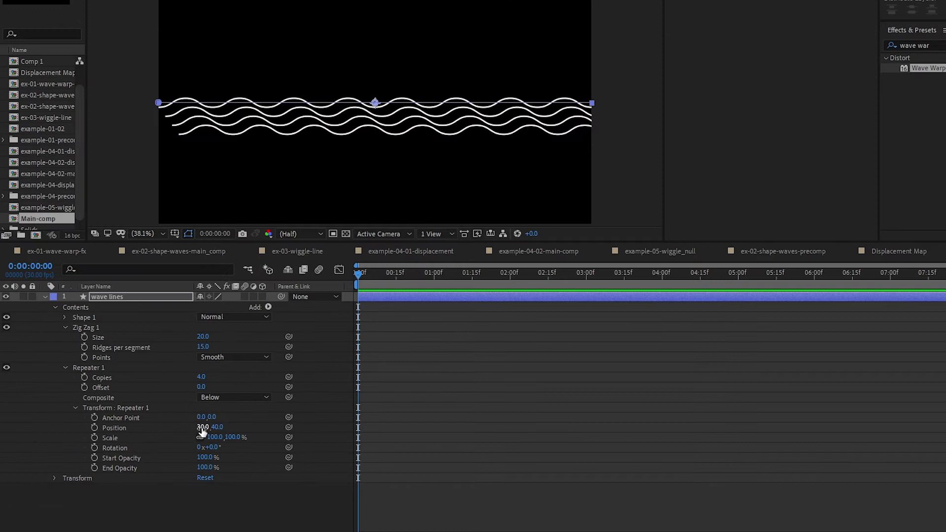
double_click(201, 427)
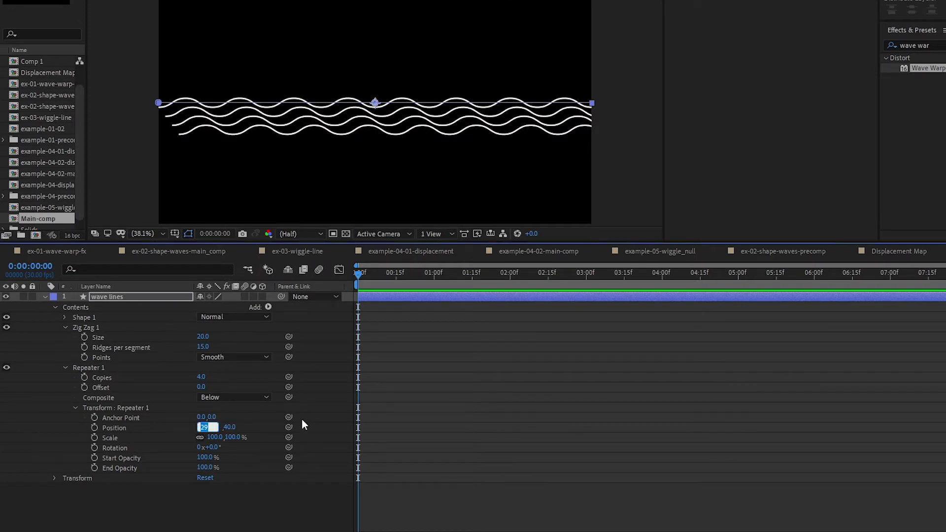
text(9)
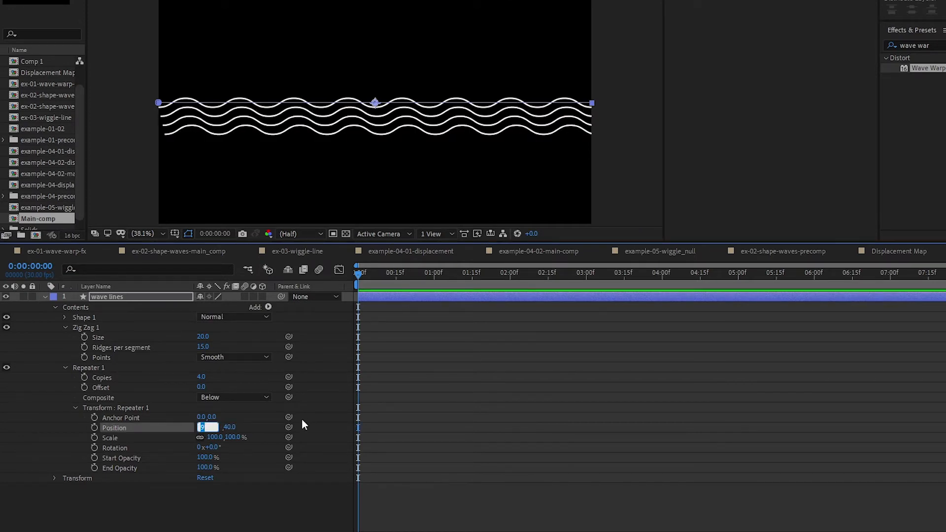
text(19)
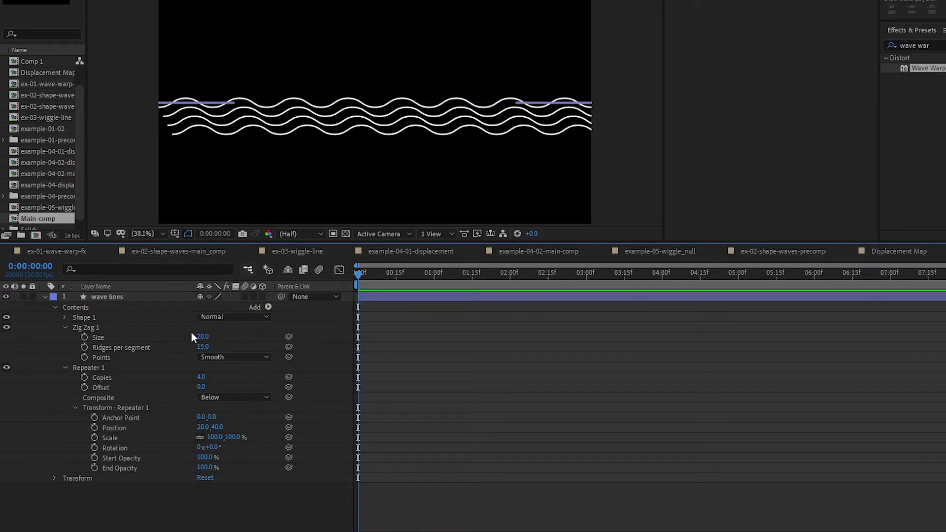
click(115, 428)
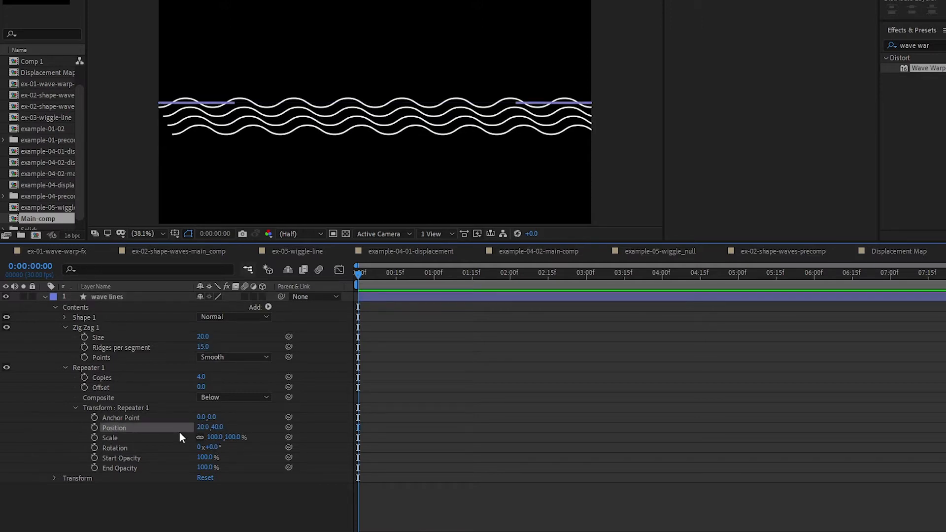
double_click(106, 297)
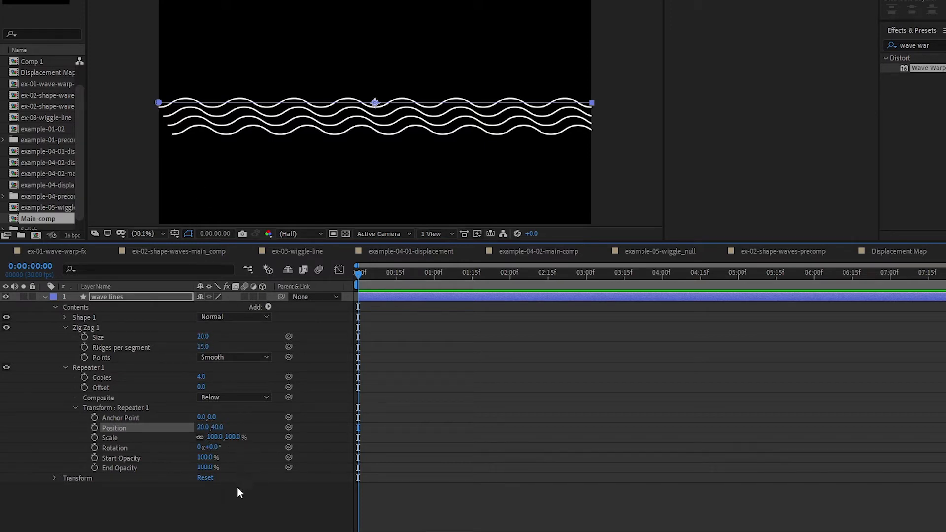
Rename Repeater 1 to 'group repeater' and add a second Repeater with 2 copies.
click(89, 368)
text(group repe)
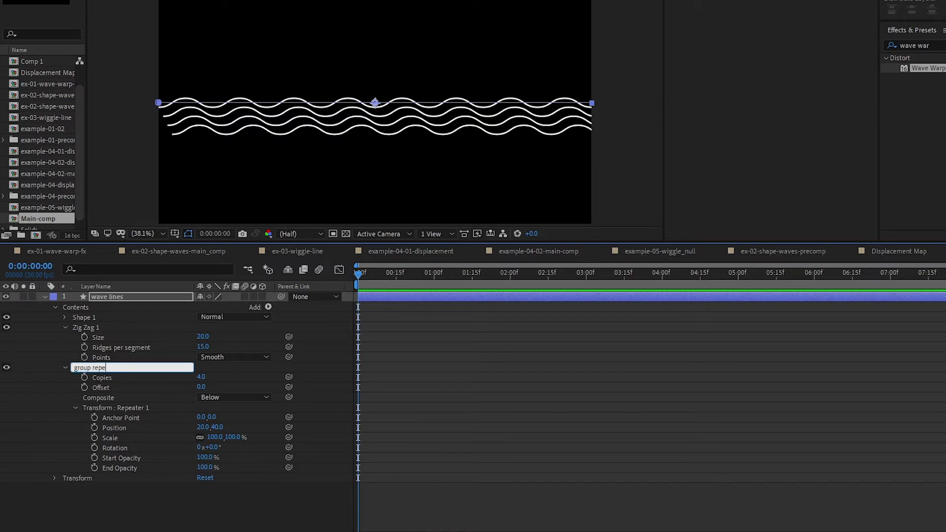
click(267, 308)
text(2)
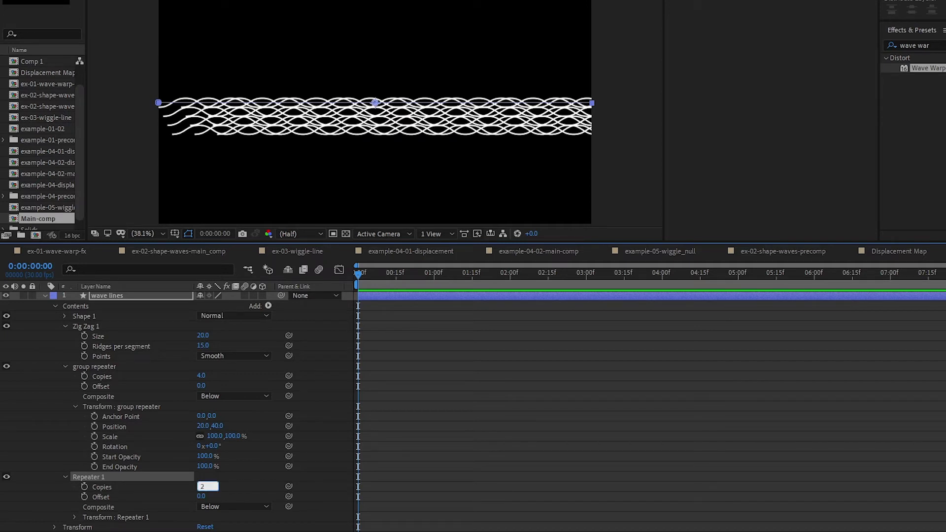
Set the second repeater's Transform Position to 80, 170 so the flipped lines interleave evenly.
key(Enter)
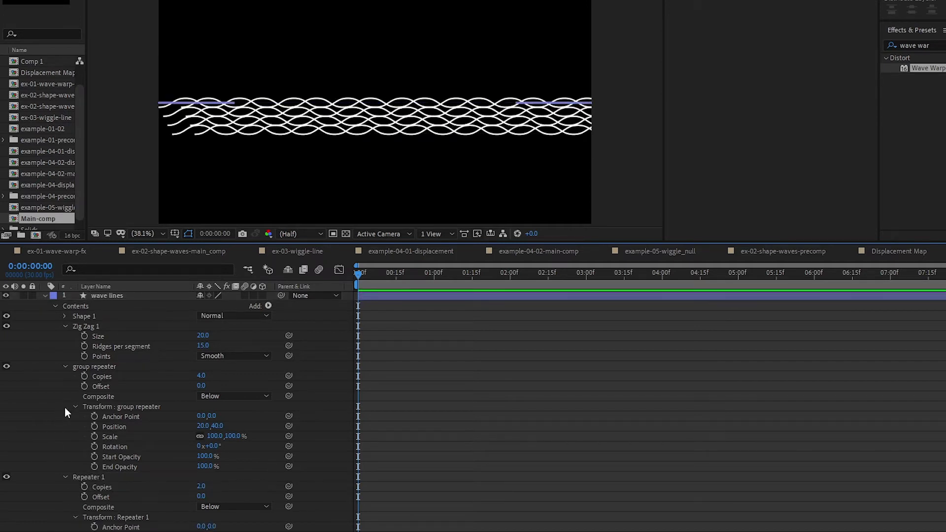
scroll(down, 3)
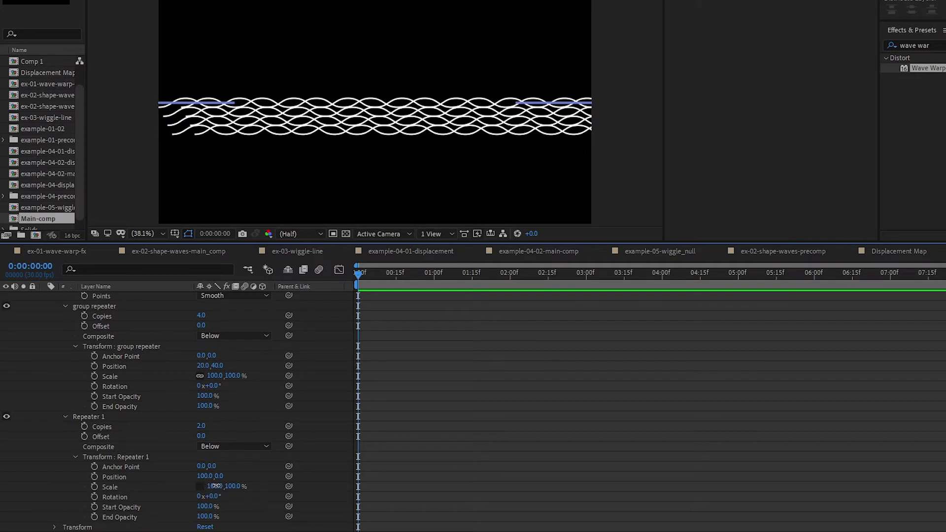
double_click(205, 487)
text(-)
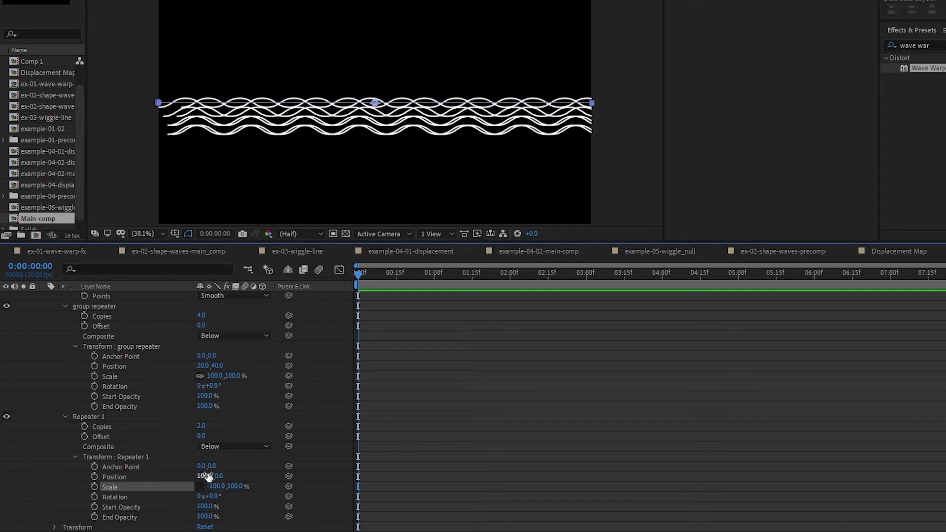
double_click(200, 477)
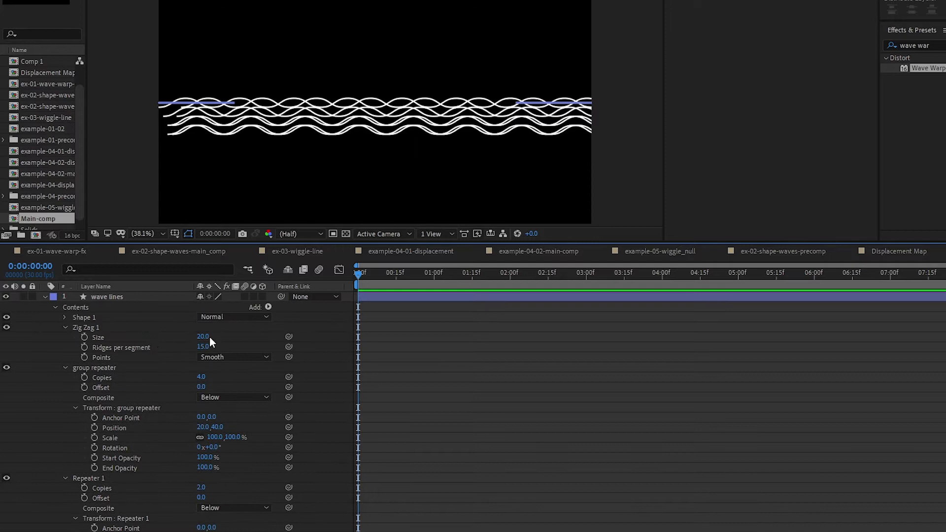
mouse_move(239, 424)
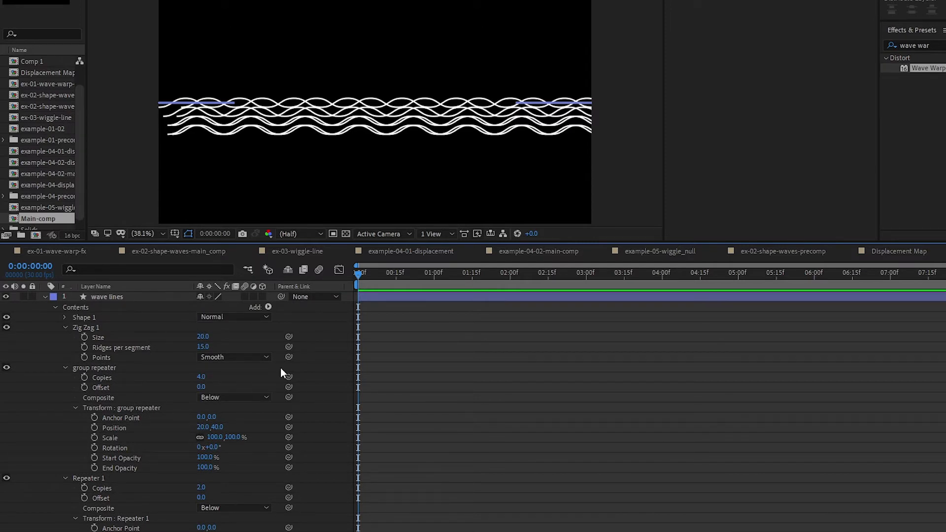
double_click(201, 478)
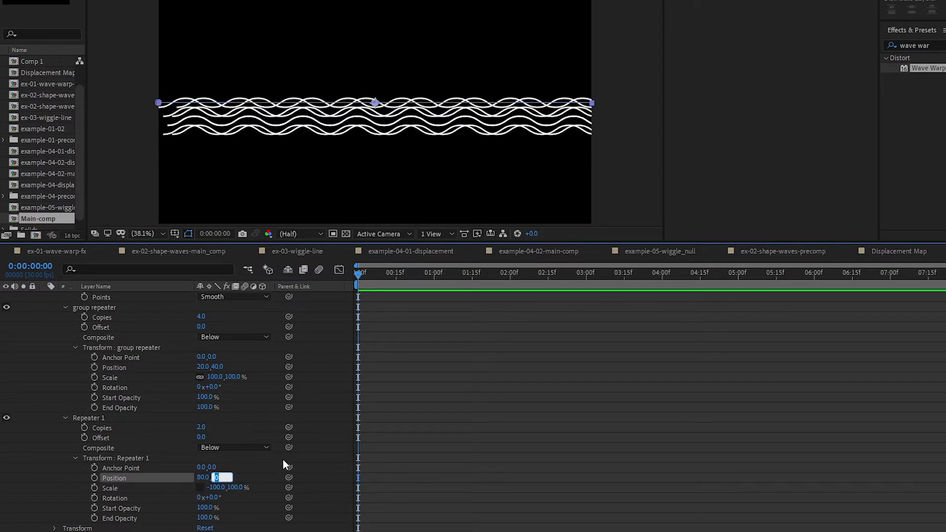
text(50)
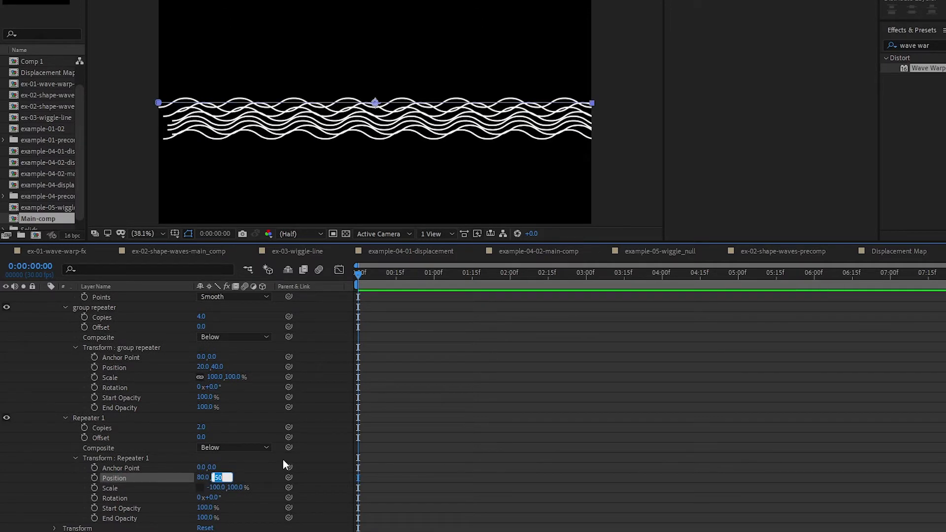
text(160)
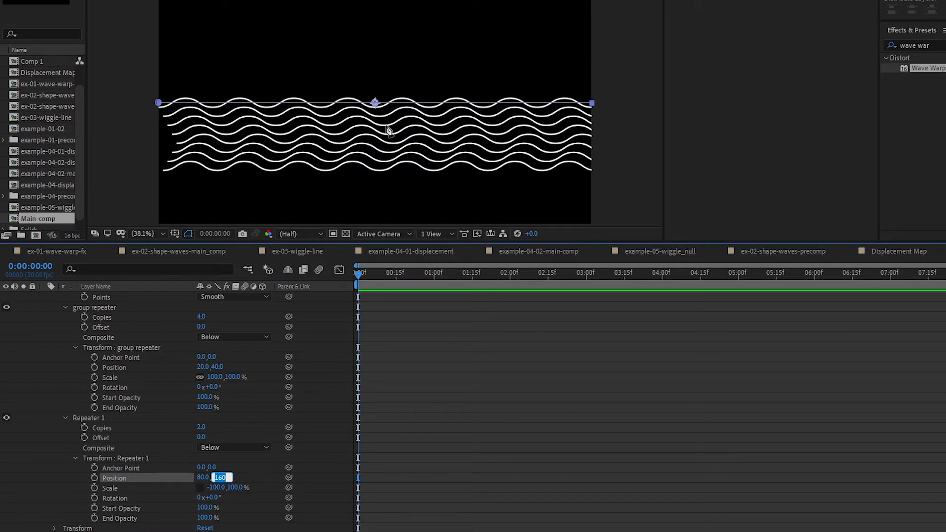
mouse_move(271, 142)
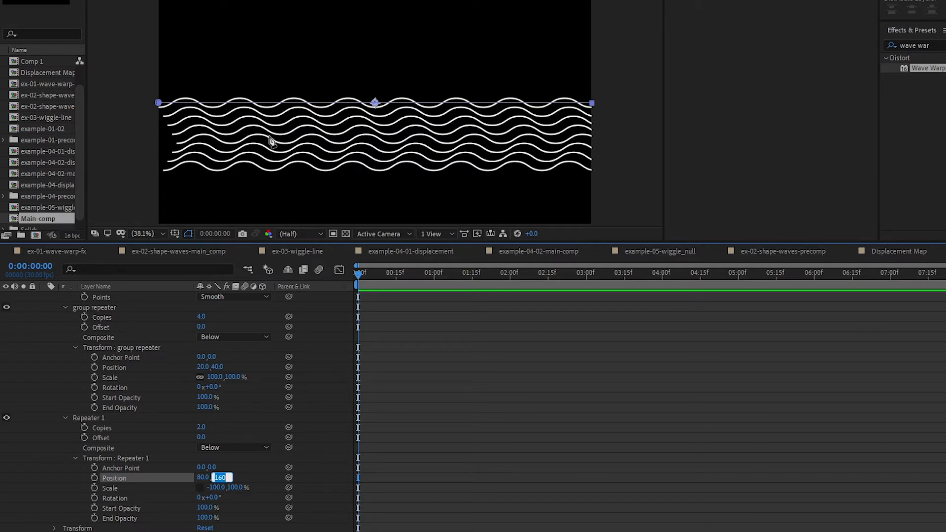
text(170)
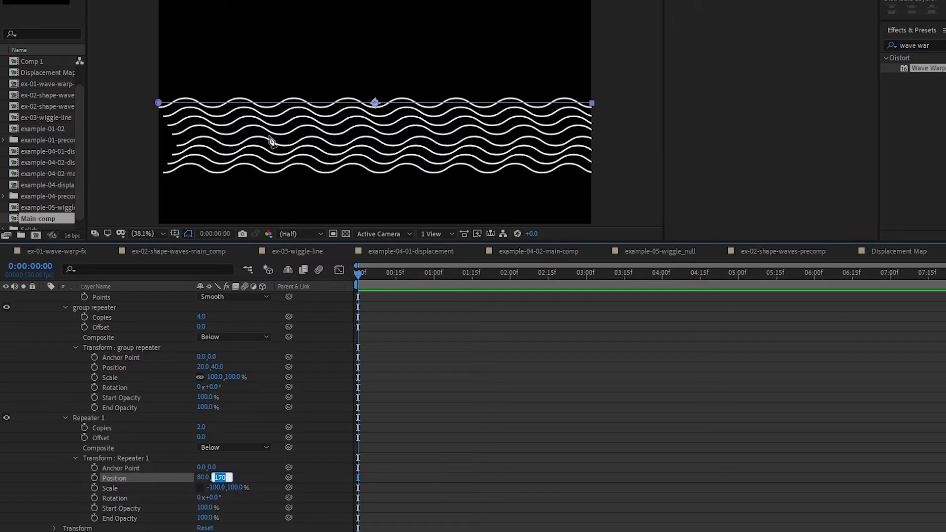
text(180)
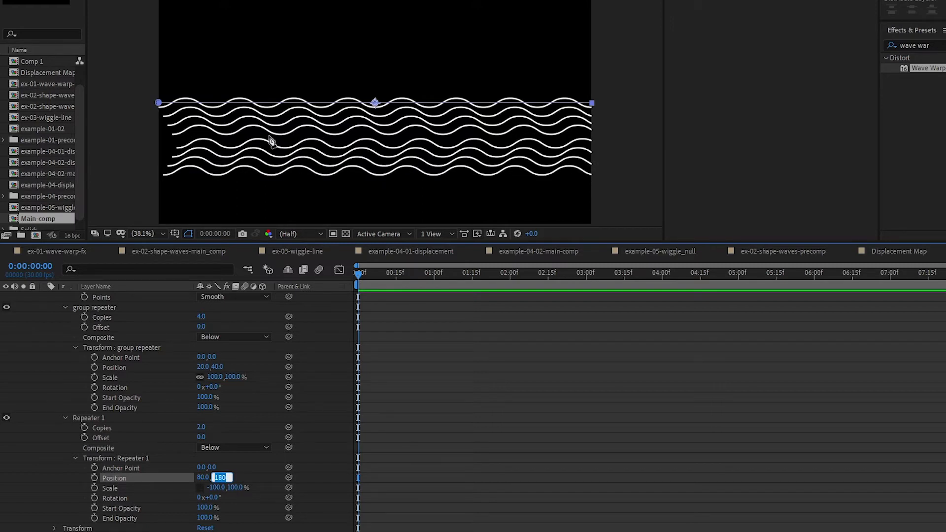
mouse_move(396, 148)
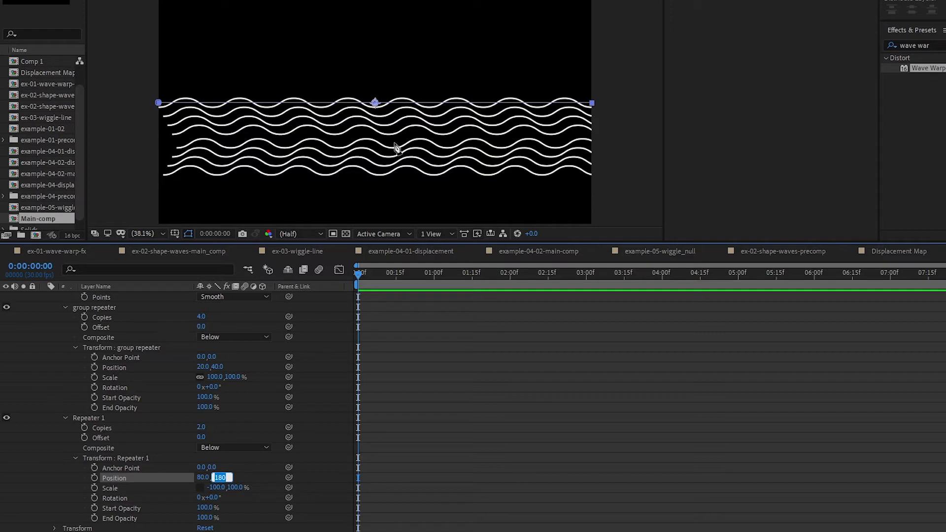
key(Enter)
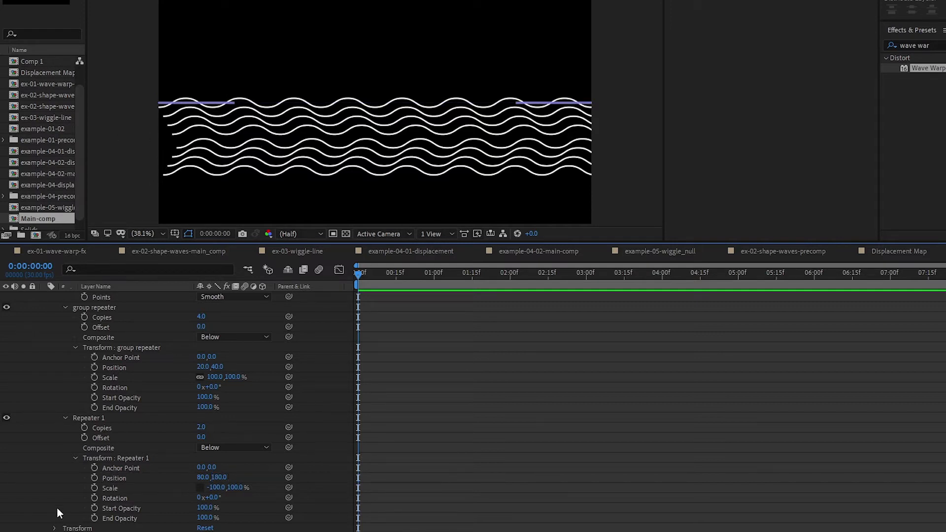
double_click(197, 477)
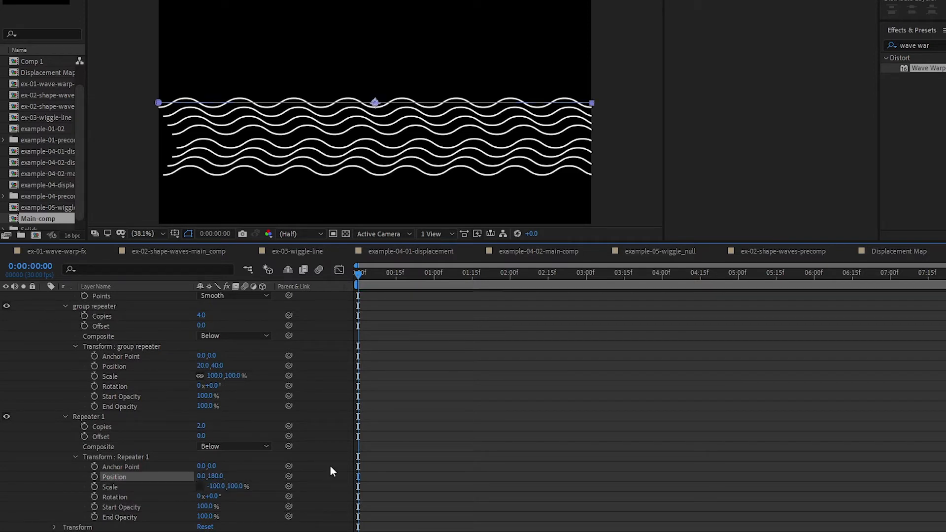
click(197, 477)
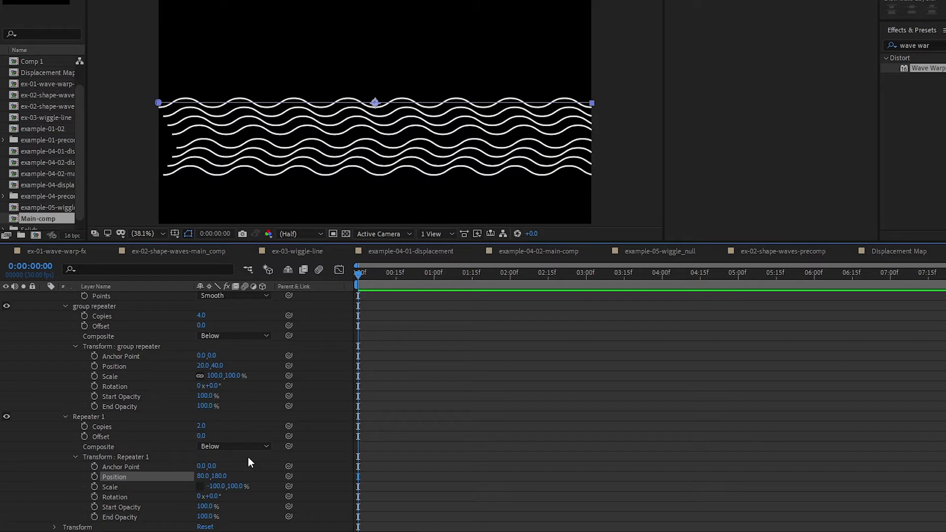
double_click(217, 477)
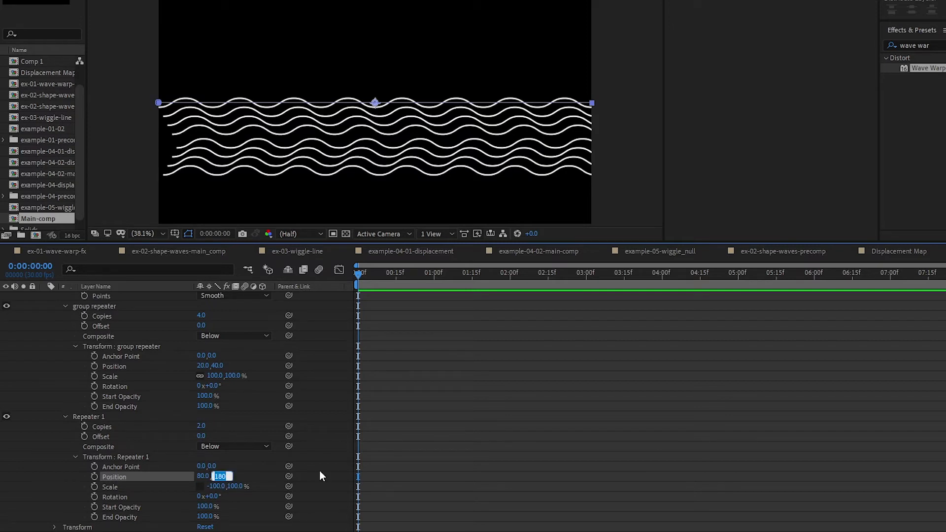
text(170)
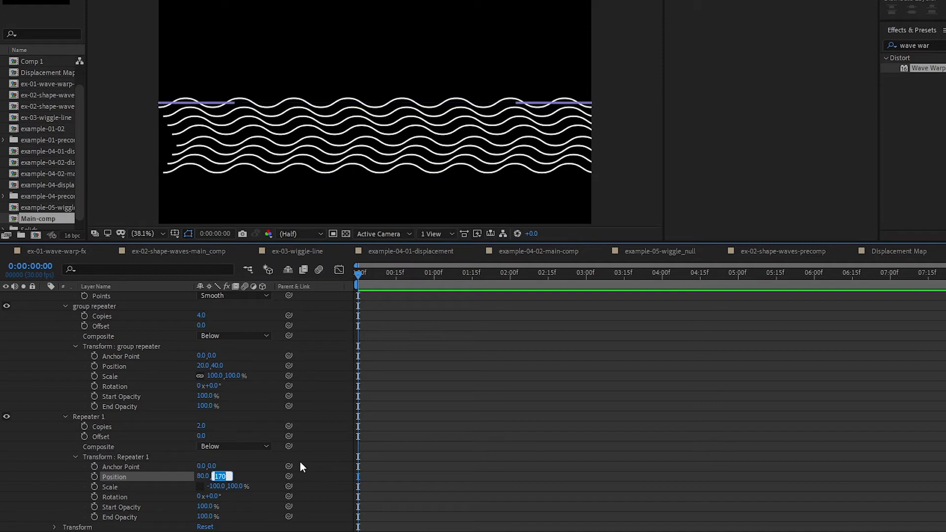
key(Enter)
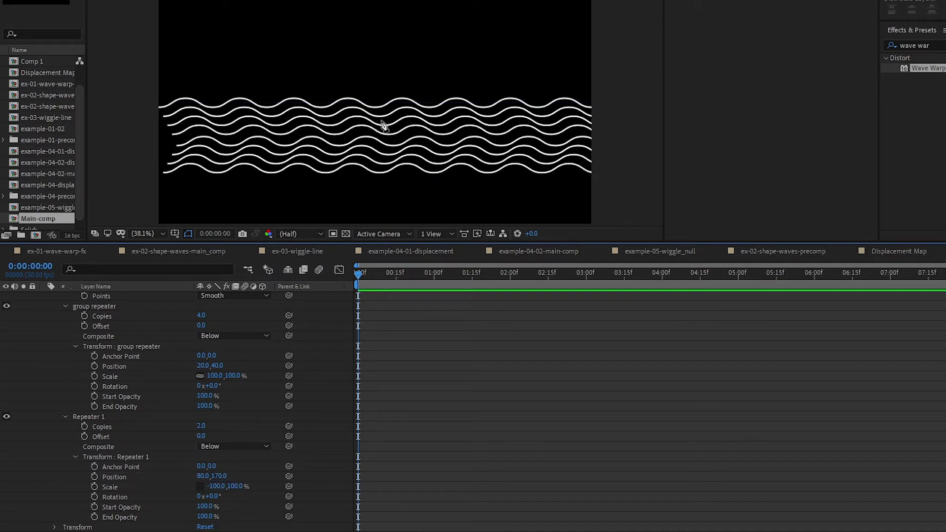
mouse_move(453, 133)
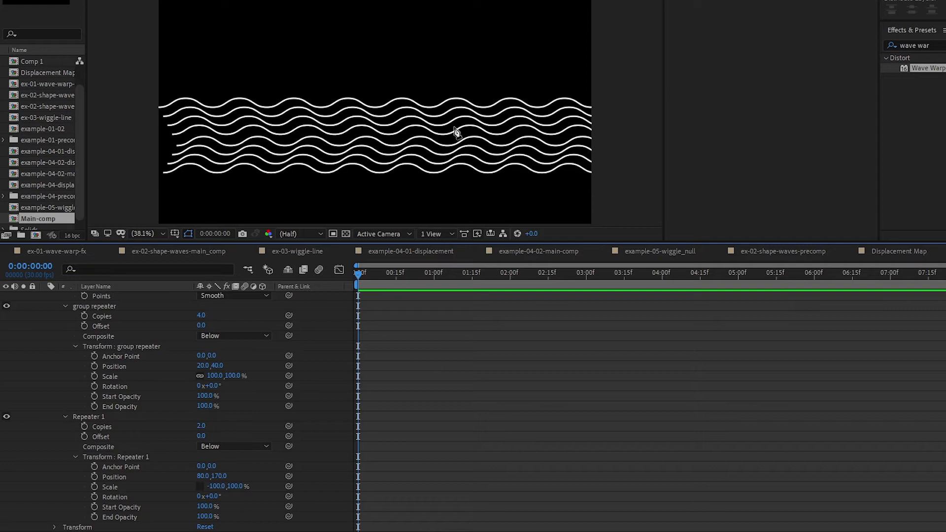
Rename the second repeater to 'Flip group repeater'.
click(90, 416)
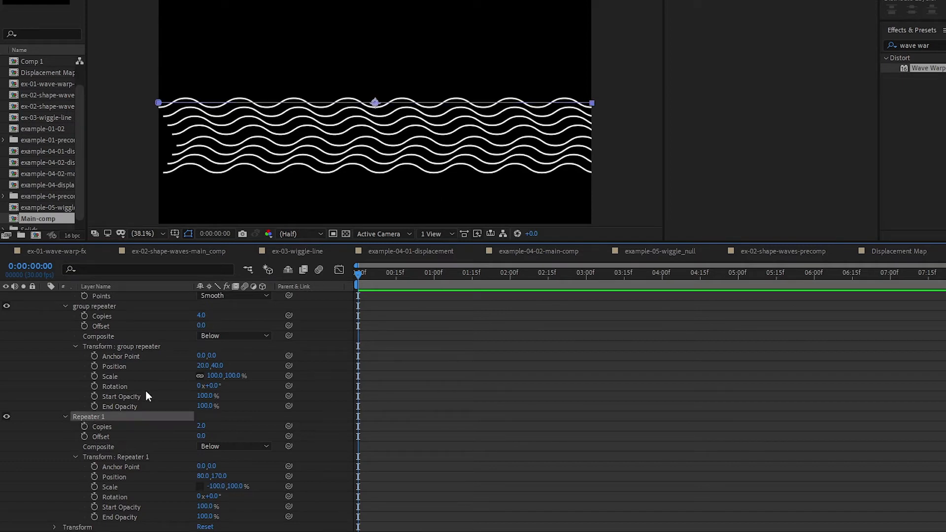
double_click(89, 416)
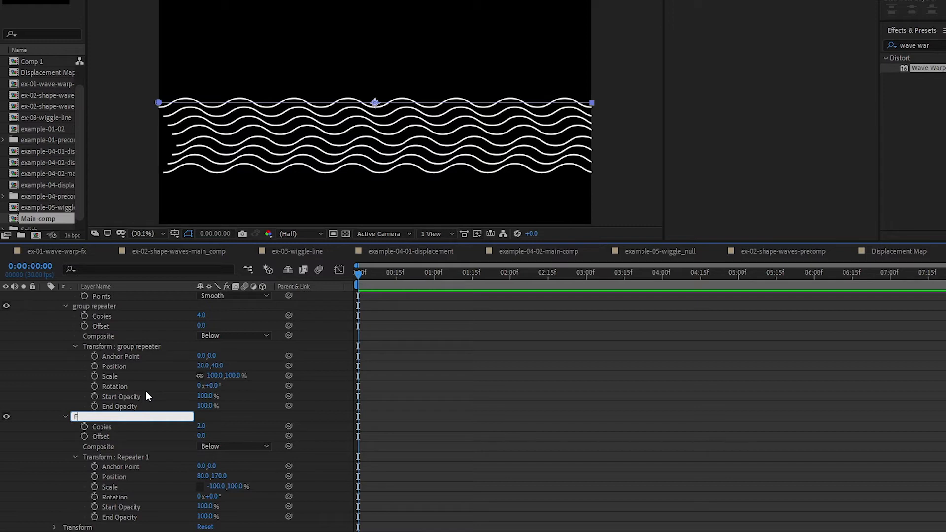
text(Flip group)
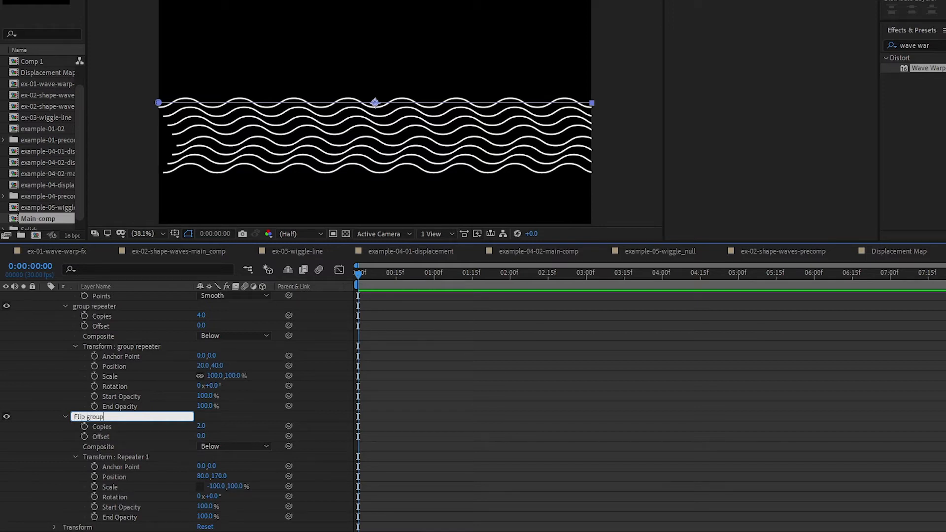
text(repeater)
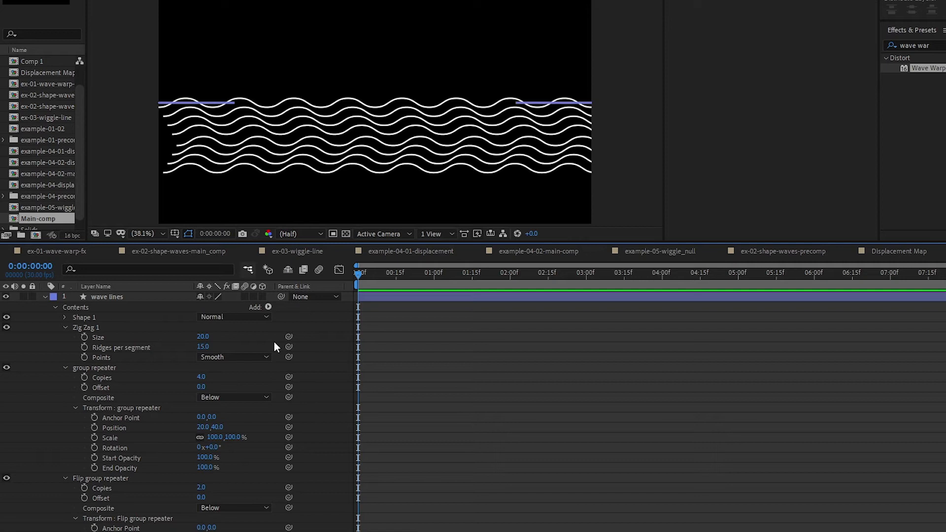
Add 'Y repeater' with Copies 3, Offset -1 and Position 0, 340.
click(268, 308)
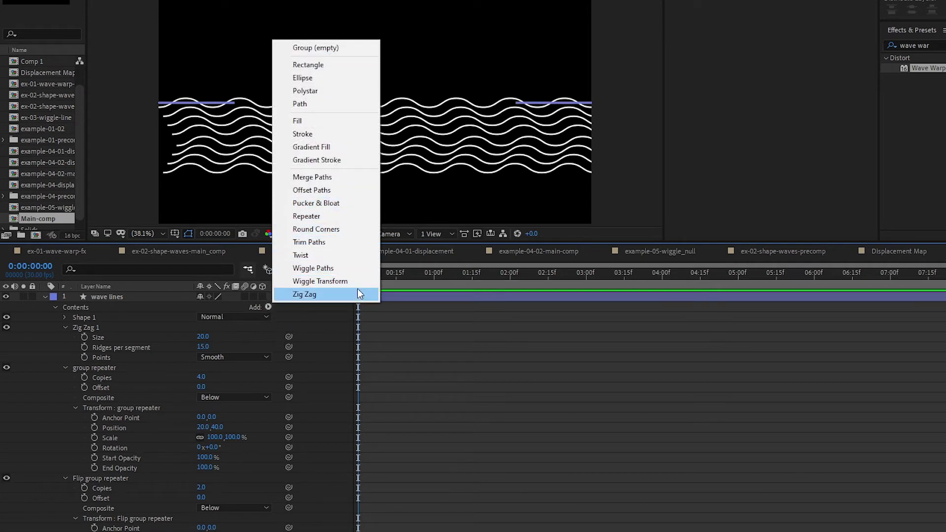
click(304, 294)
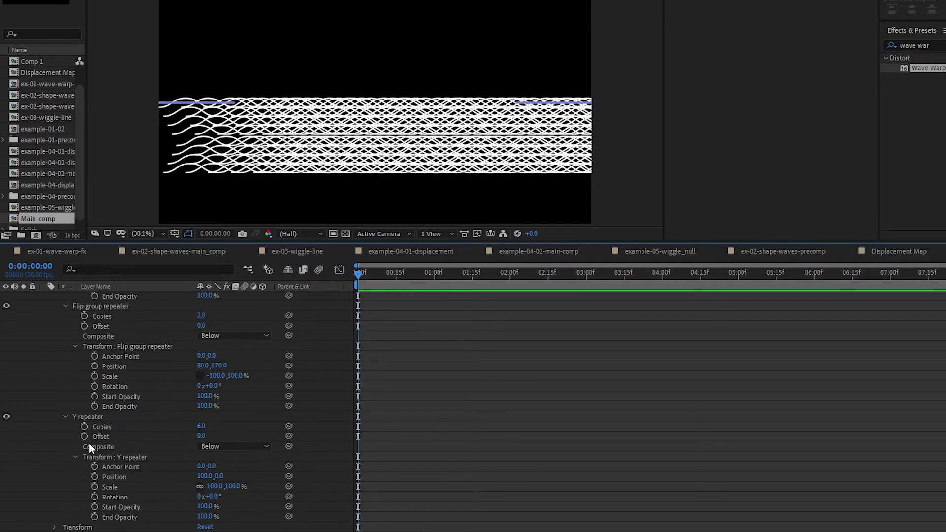
double_click(197, 477)
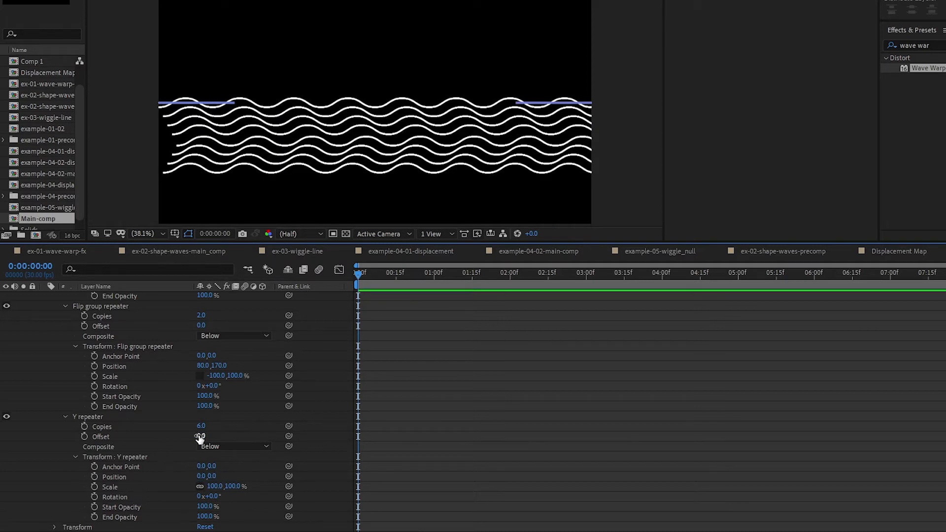
click(201, 426)
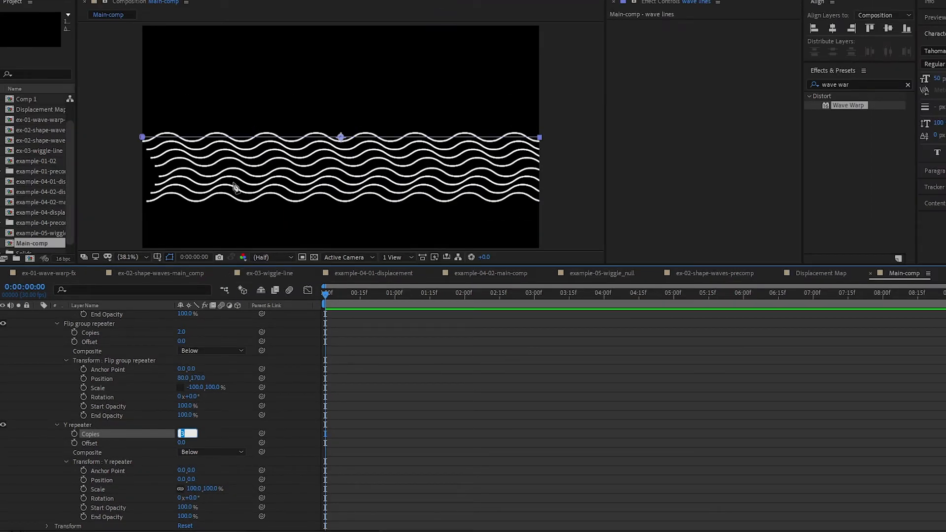
mouse_move(182, 239)
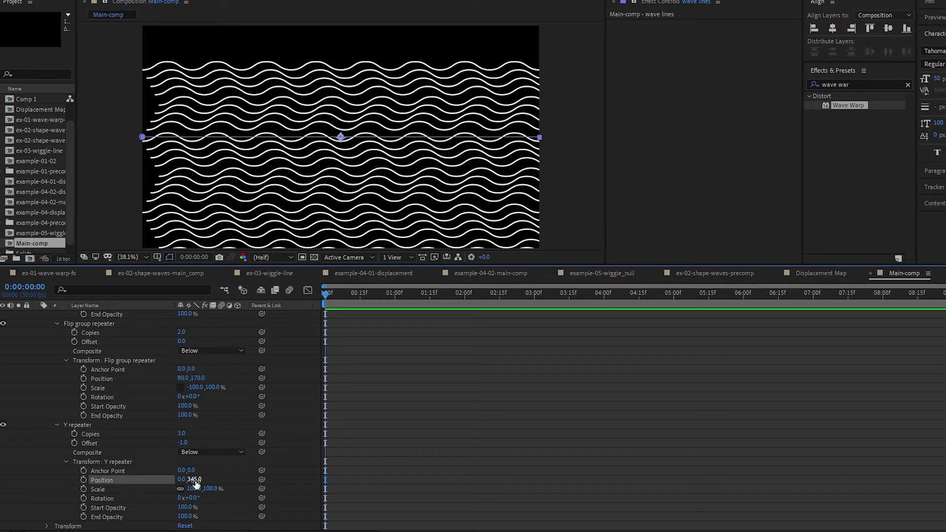
text(340)
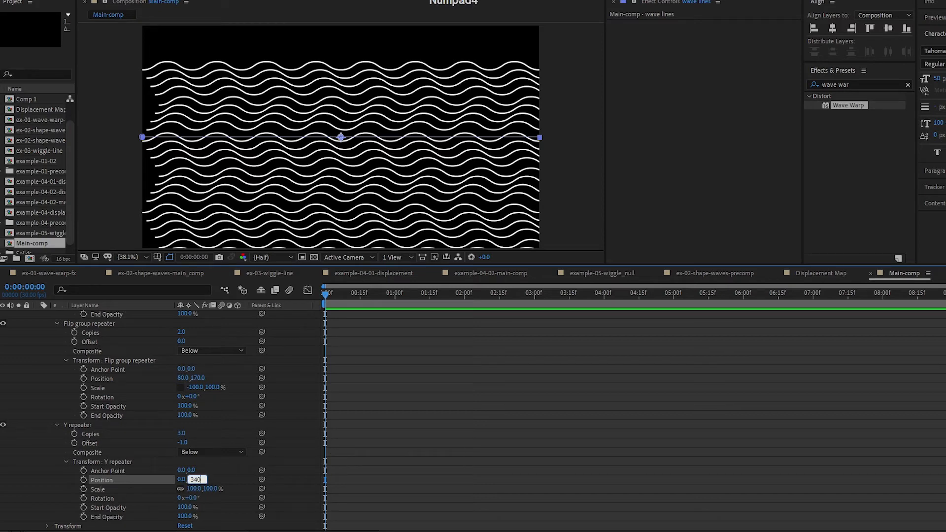
key(Enter)
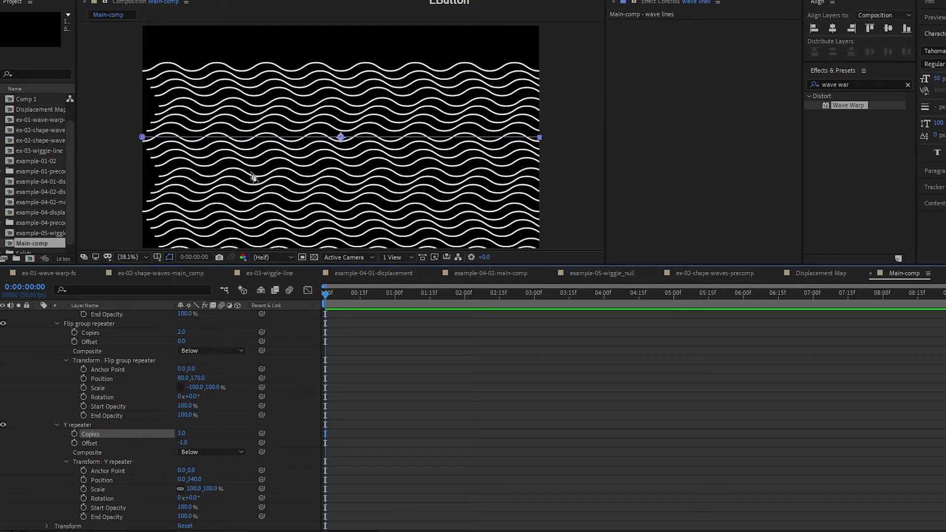
mouse_move(272, 438)
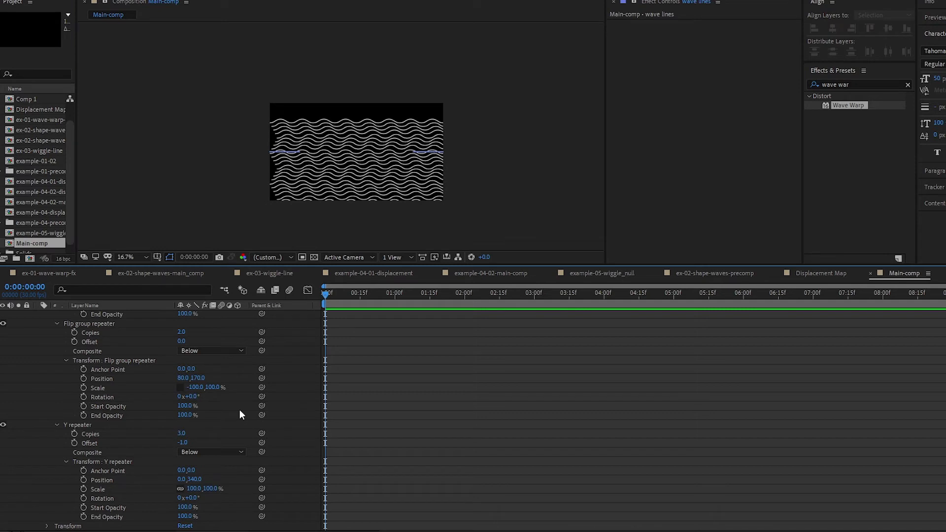
Raise the Y repeater's Copies to 11 at Offset -5 to span the frame height.
double_click(182, 434)
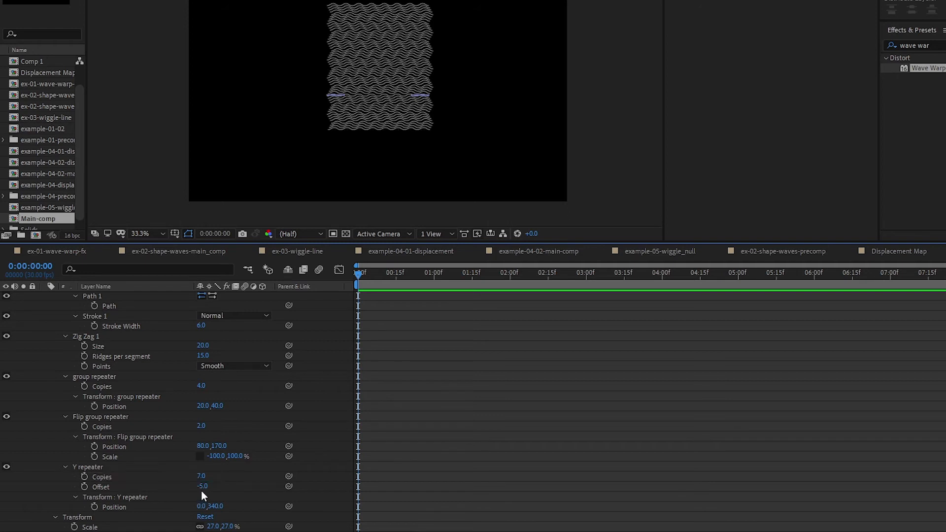
mouse_move(238, 473)
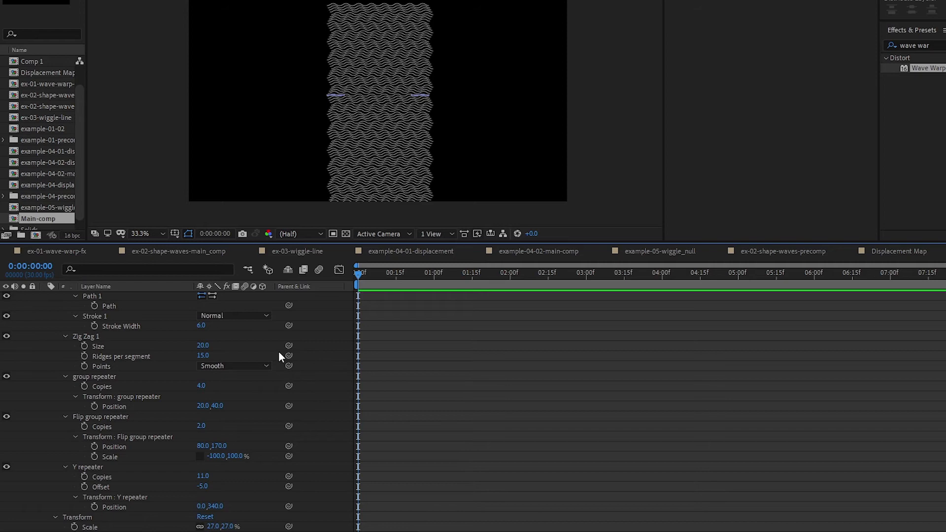
mouse_move(228, 489)
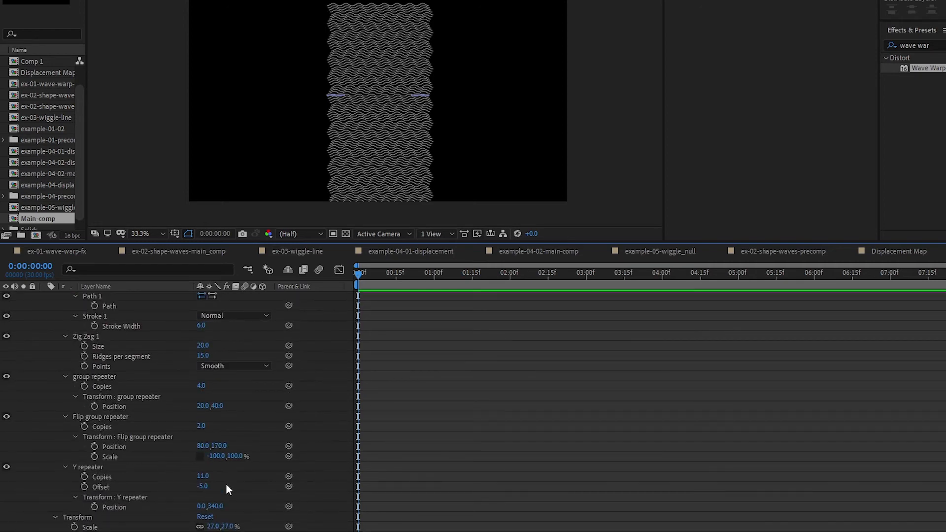
Add 'X repeater' with Offset -2 and Position 1920, 0 to fill the frame width.
click(268, 307)
text(X)
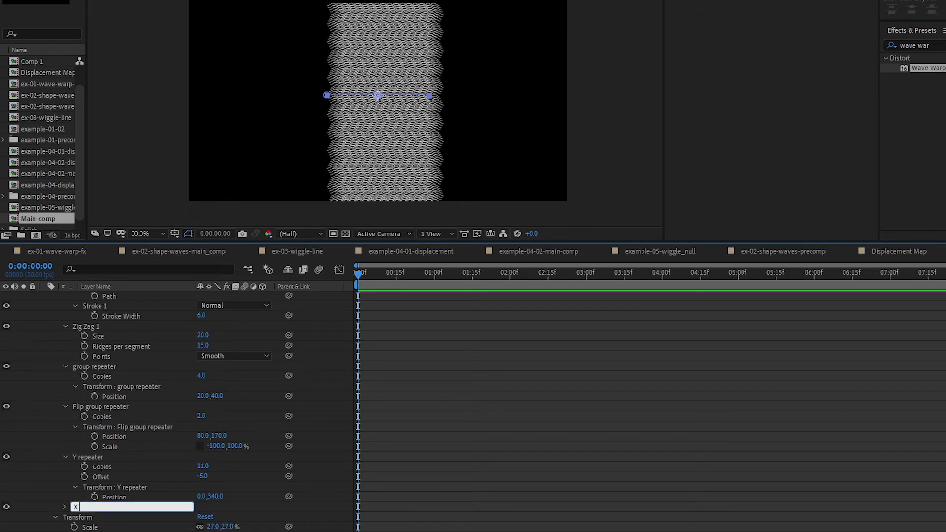
text( repeater)
key(Enter)
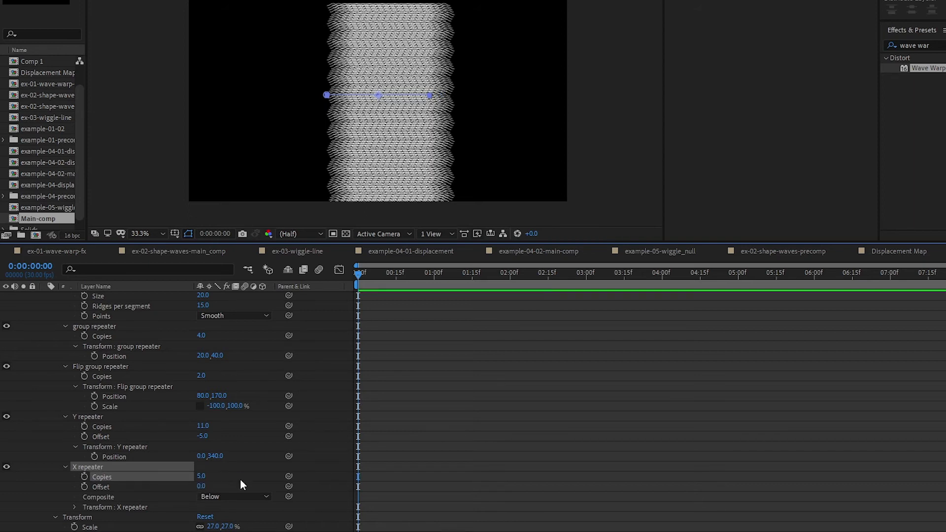
double_click(201, 487)
text(-2)
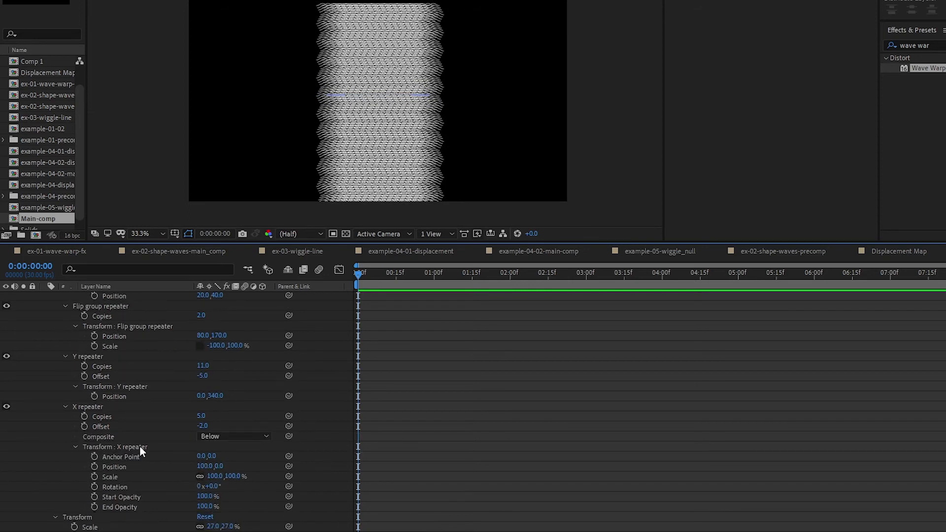
double_click(205, 468)
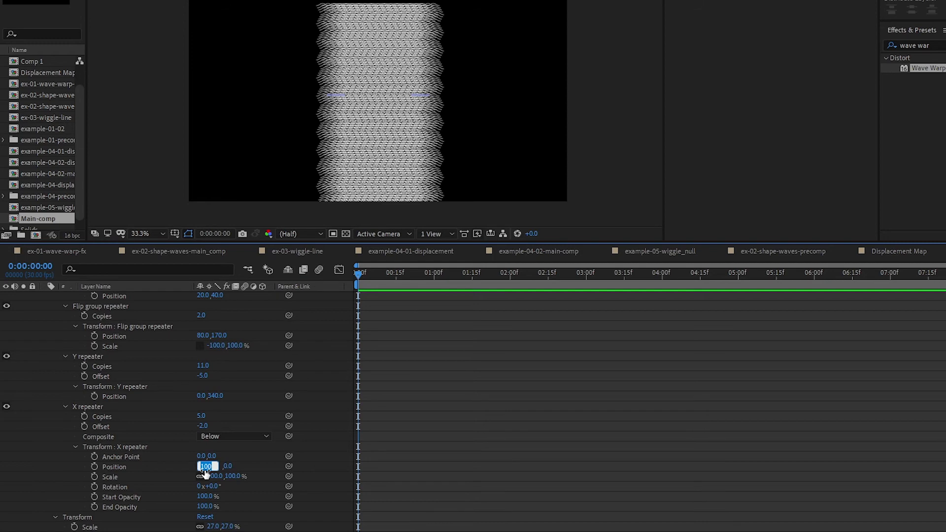
text(1920)
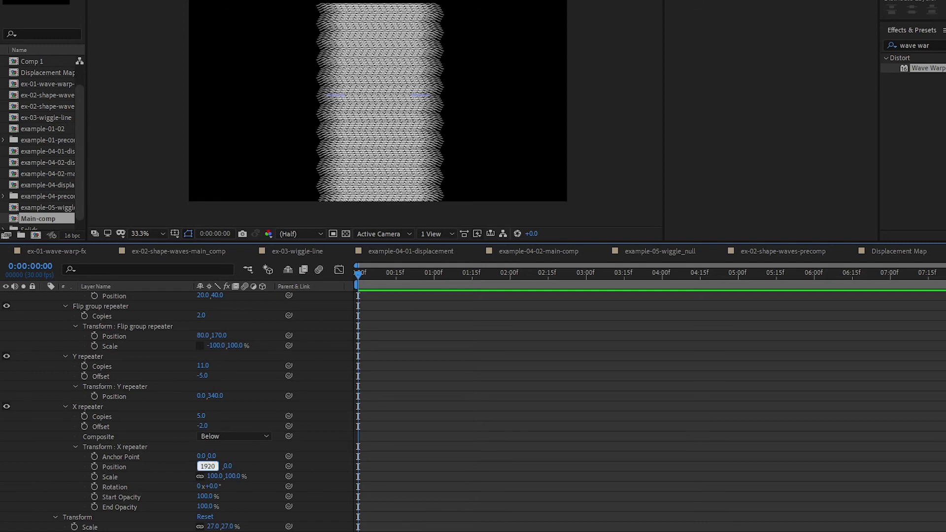
key(Enter)
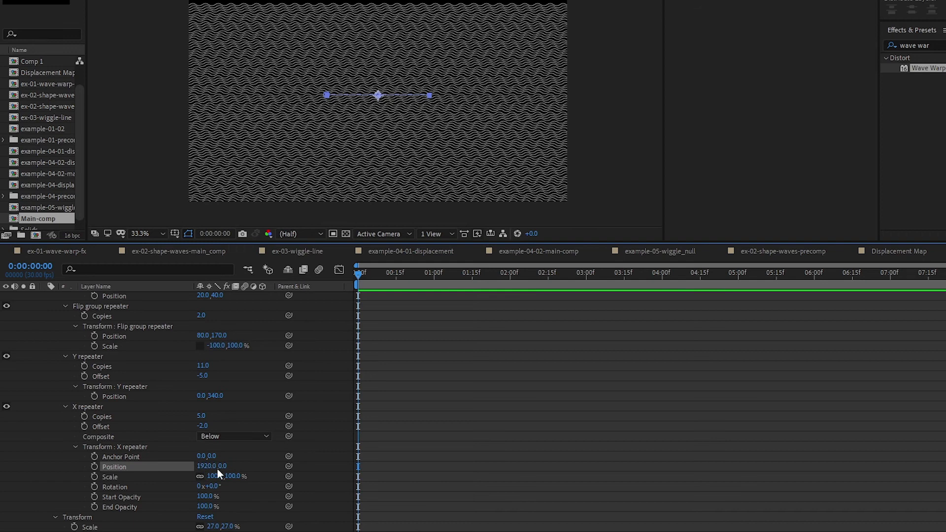
mouse_move(236, 498)
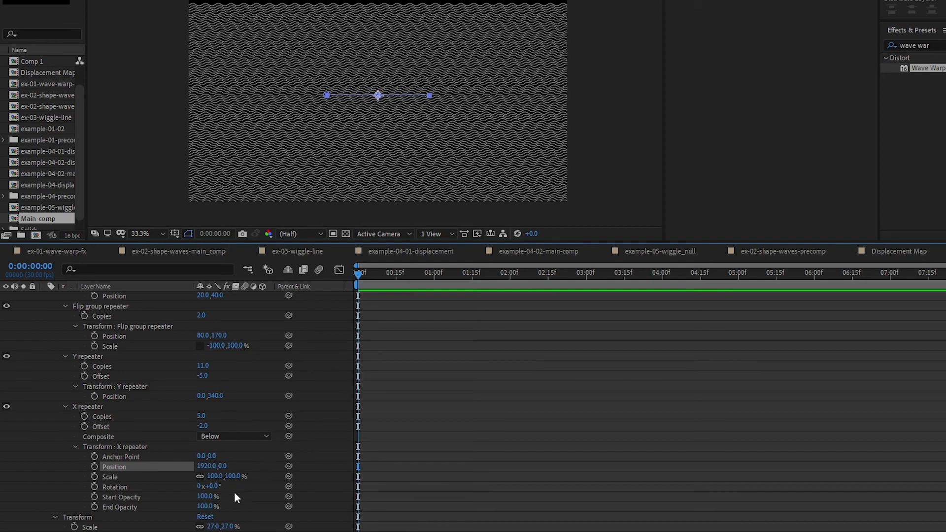
mouse_move(218, 527)
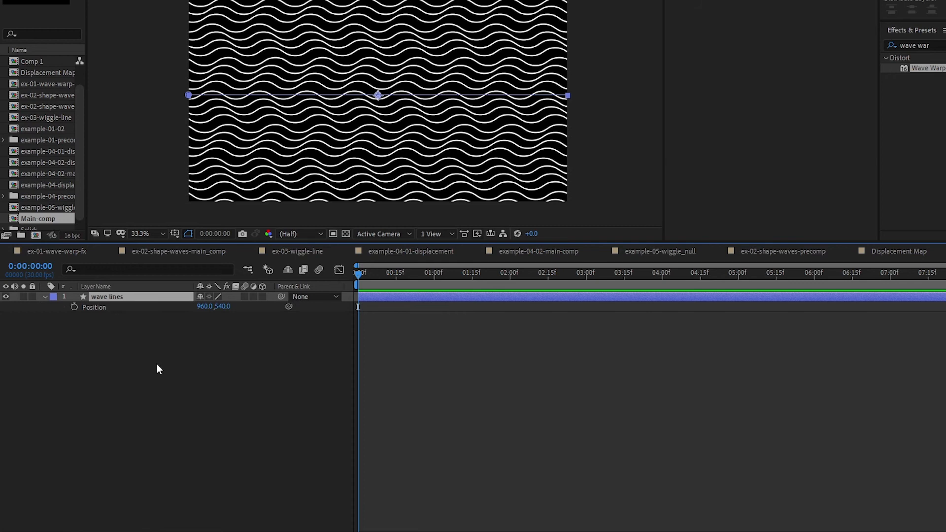
Separate Position into X and Y and keyframe X Position to slide the wave lines sideways.
right_click(93, 307)
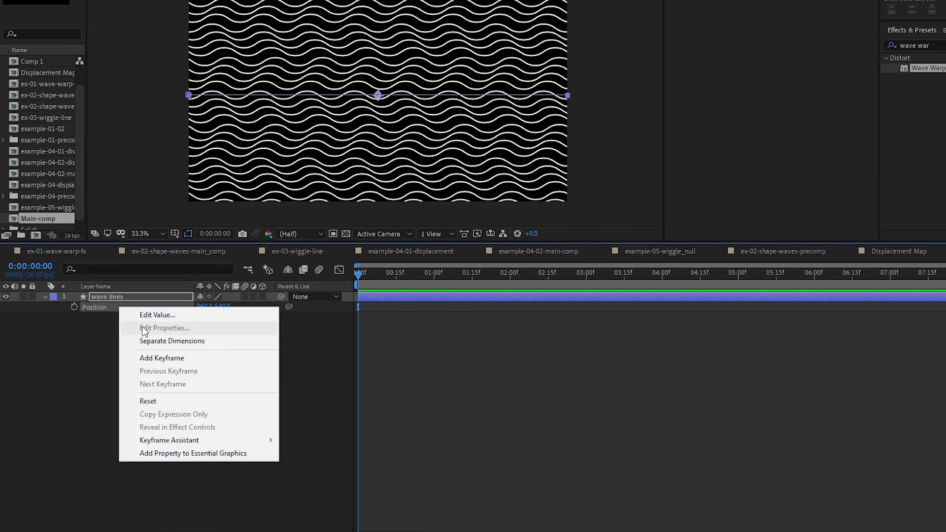
click(171, 342)
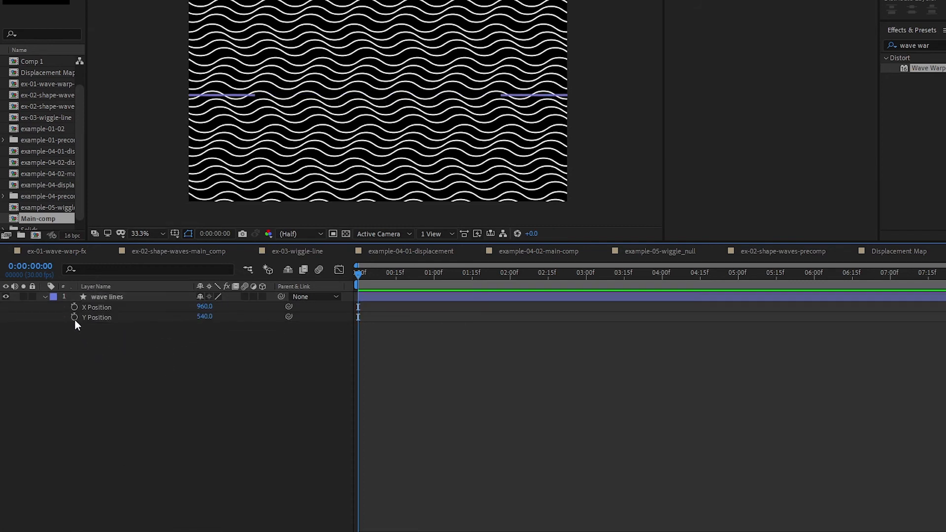
mouse_move(74, 307)
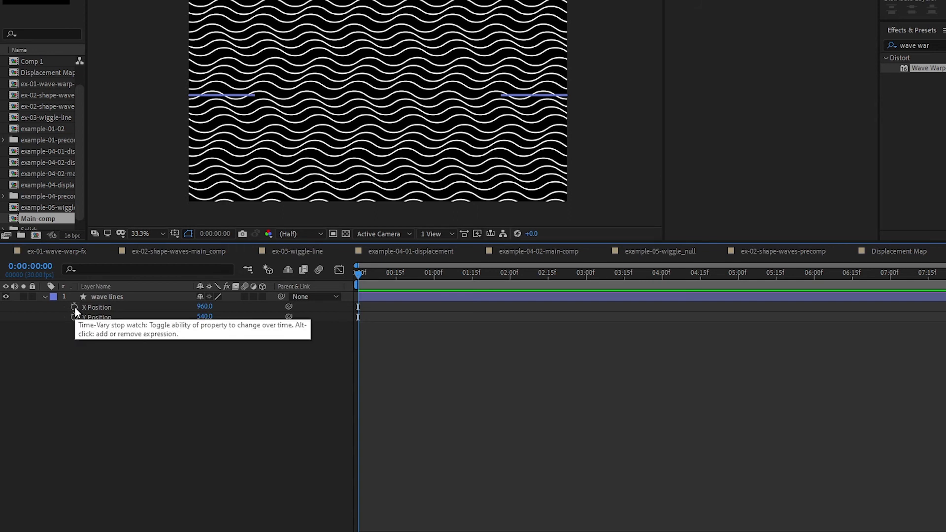
click(73, 307)
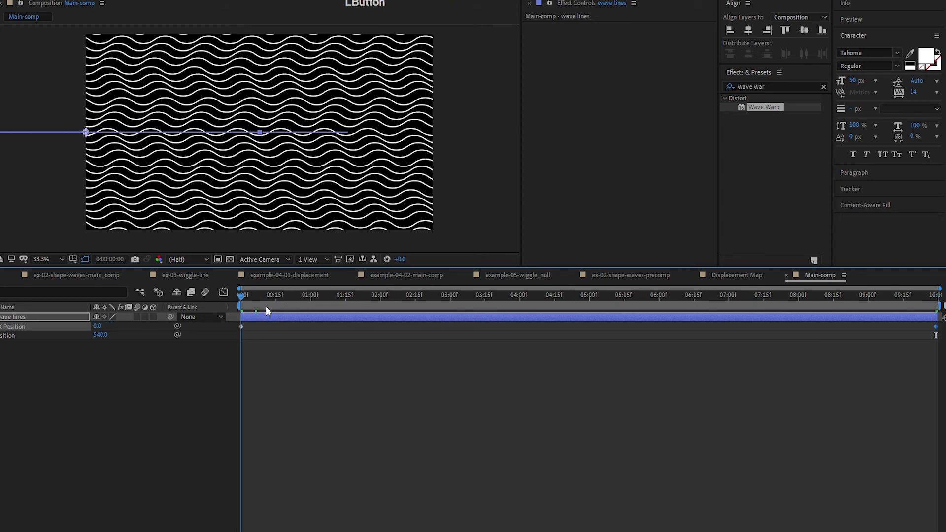
click(940, 296)
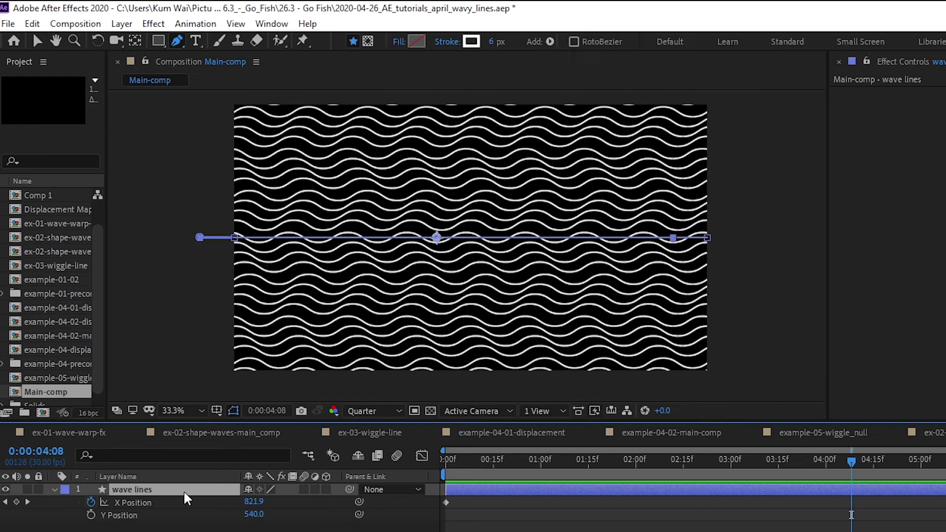
Precompose the wave lines layer as 'wave lines precomp' and return to Main-comp.
key(ctrl+shift+c)
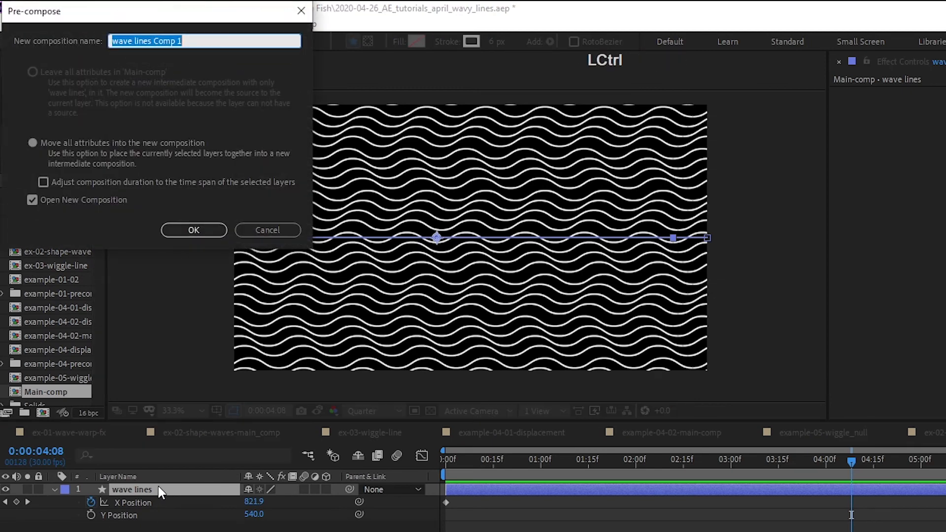
click(183, 42)
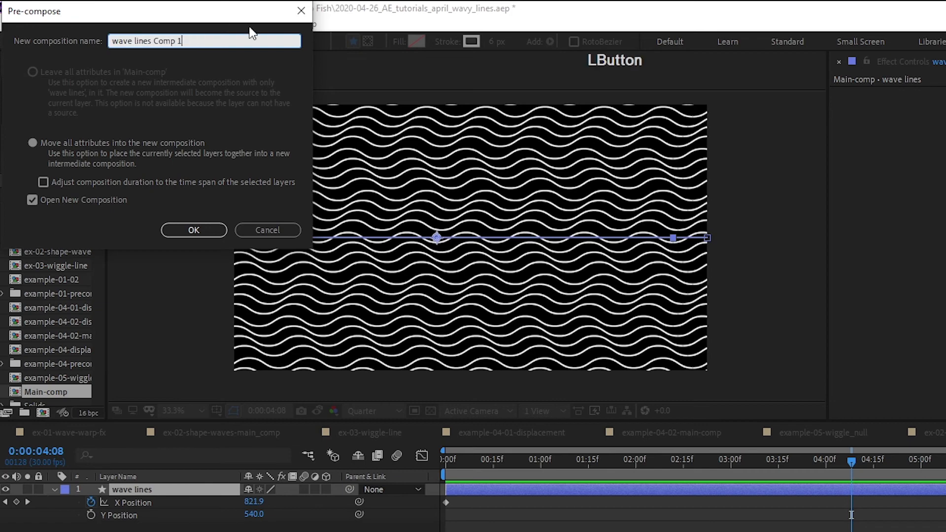
key(Backspace)
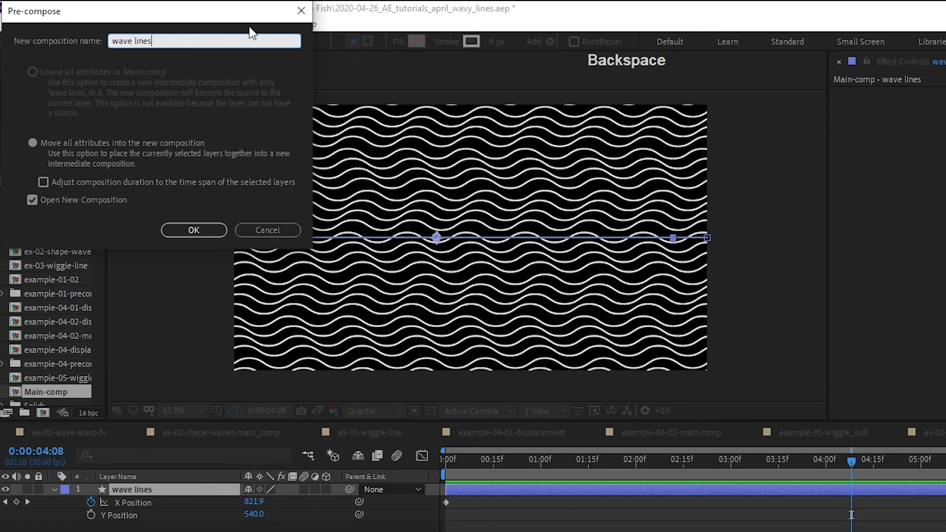
text(precomp)
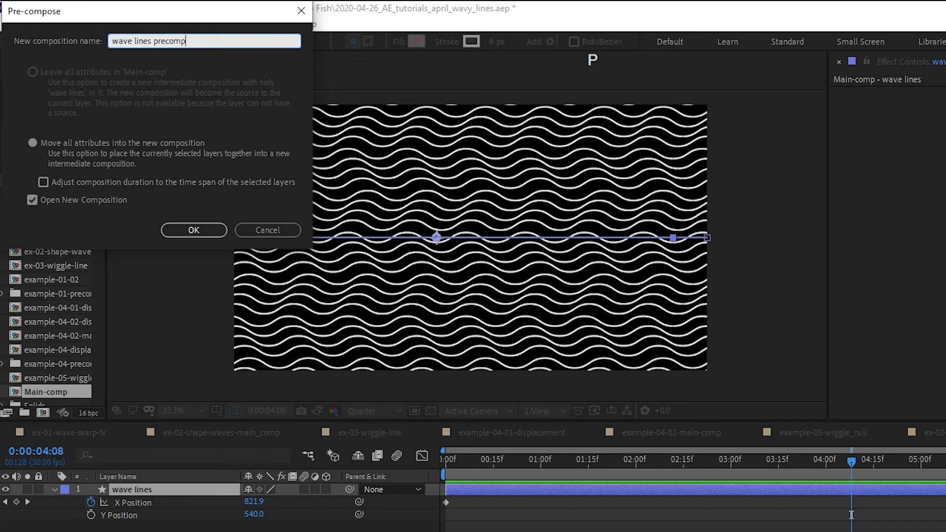
click(193, 230)
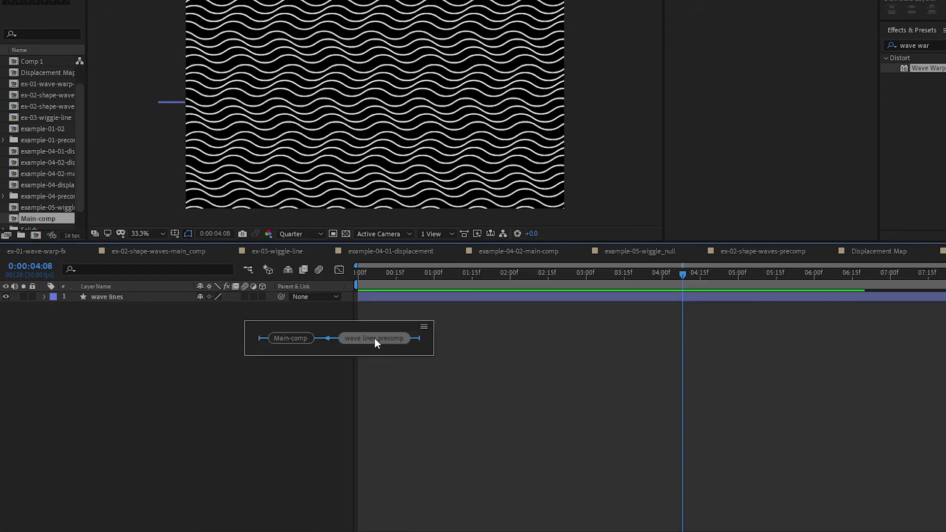
click(374, 338)
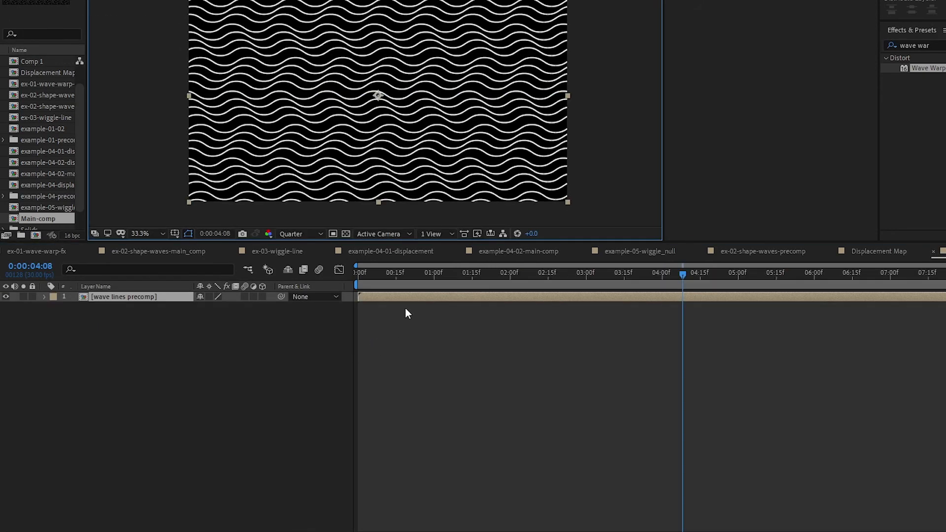
Set the precomp layer's Rotation to 45° so the lines run diagonally, then return to time 0.
key(r)
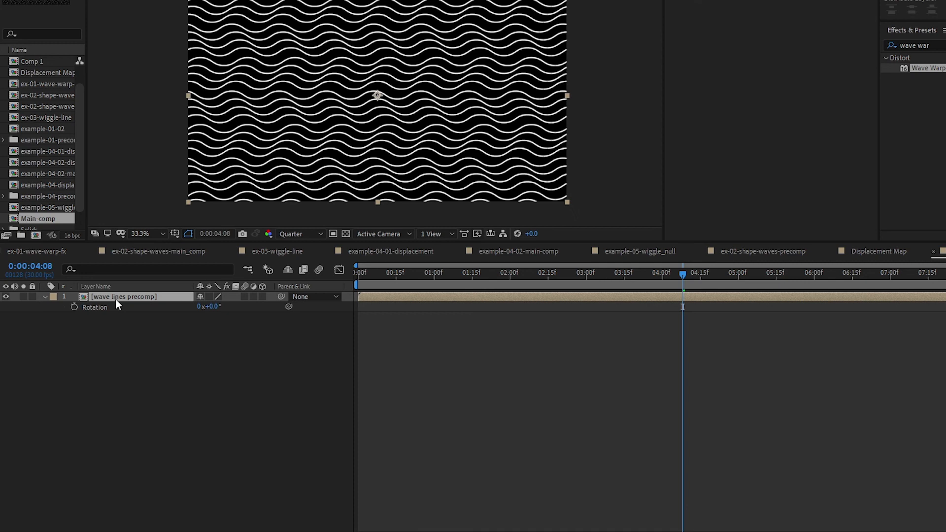
mouse_move(184, 316)
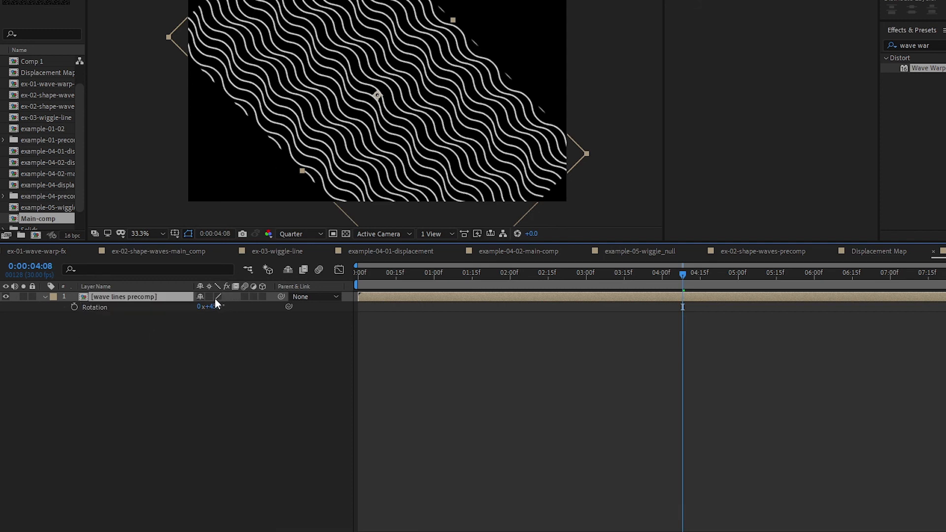
mouse_move(211, 287)
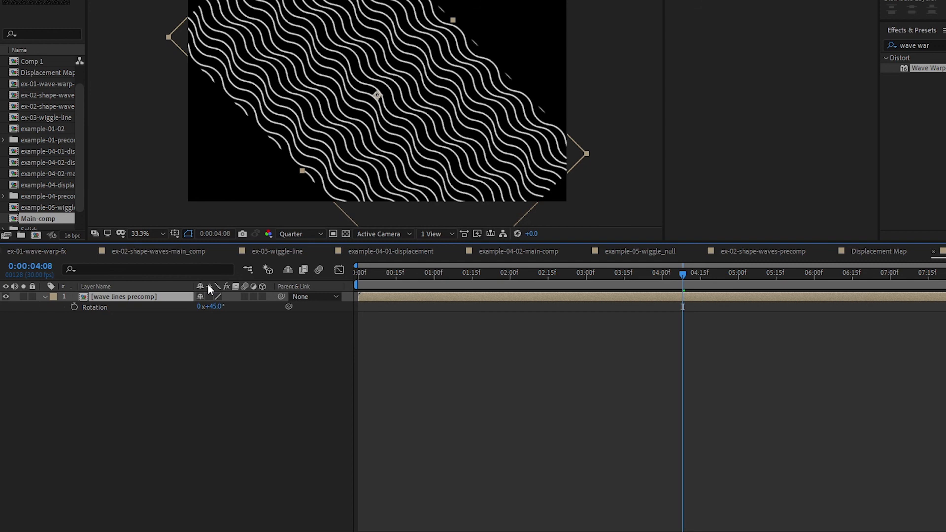
mouse_move(191, 297)
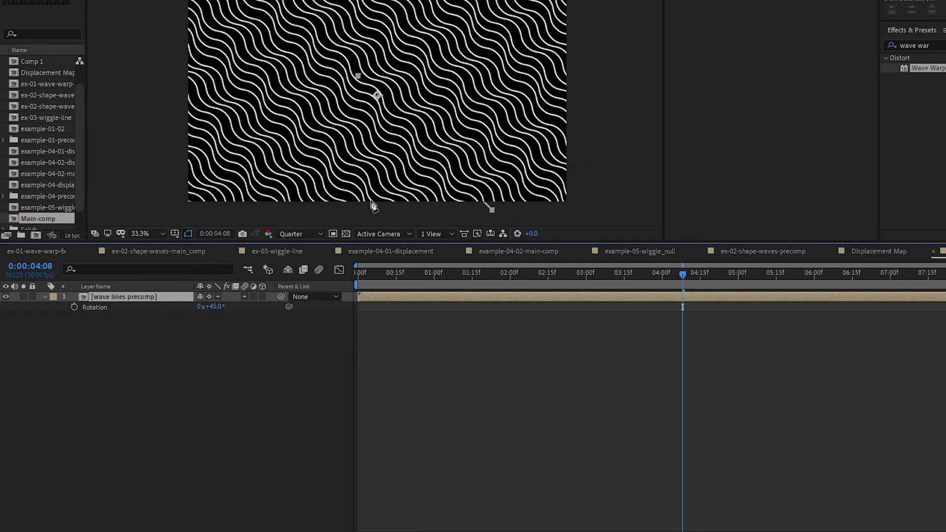
click(358, 273)
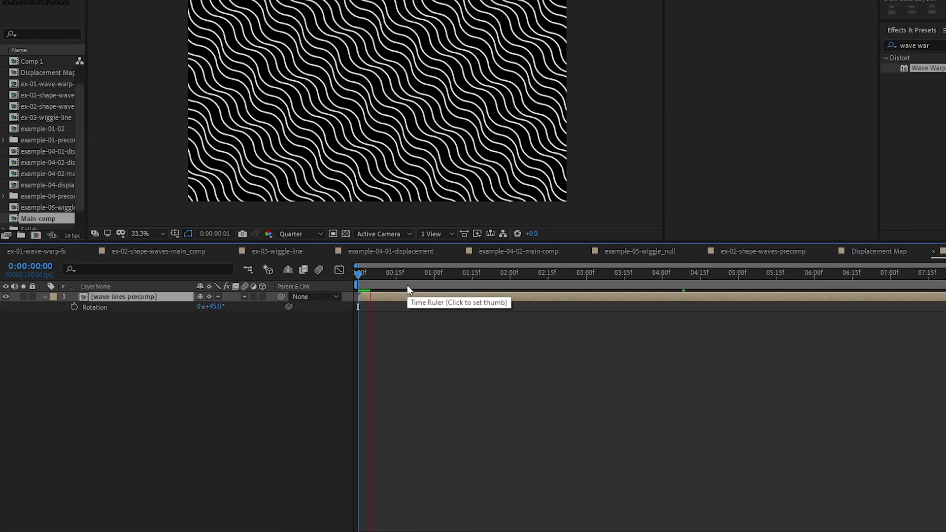